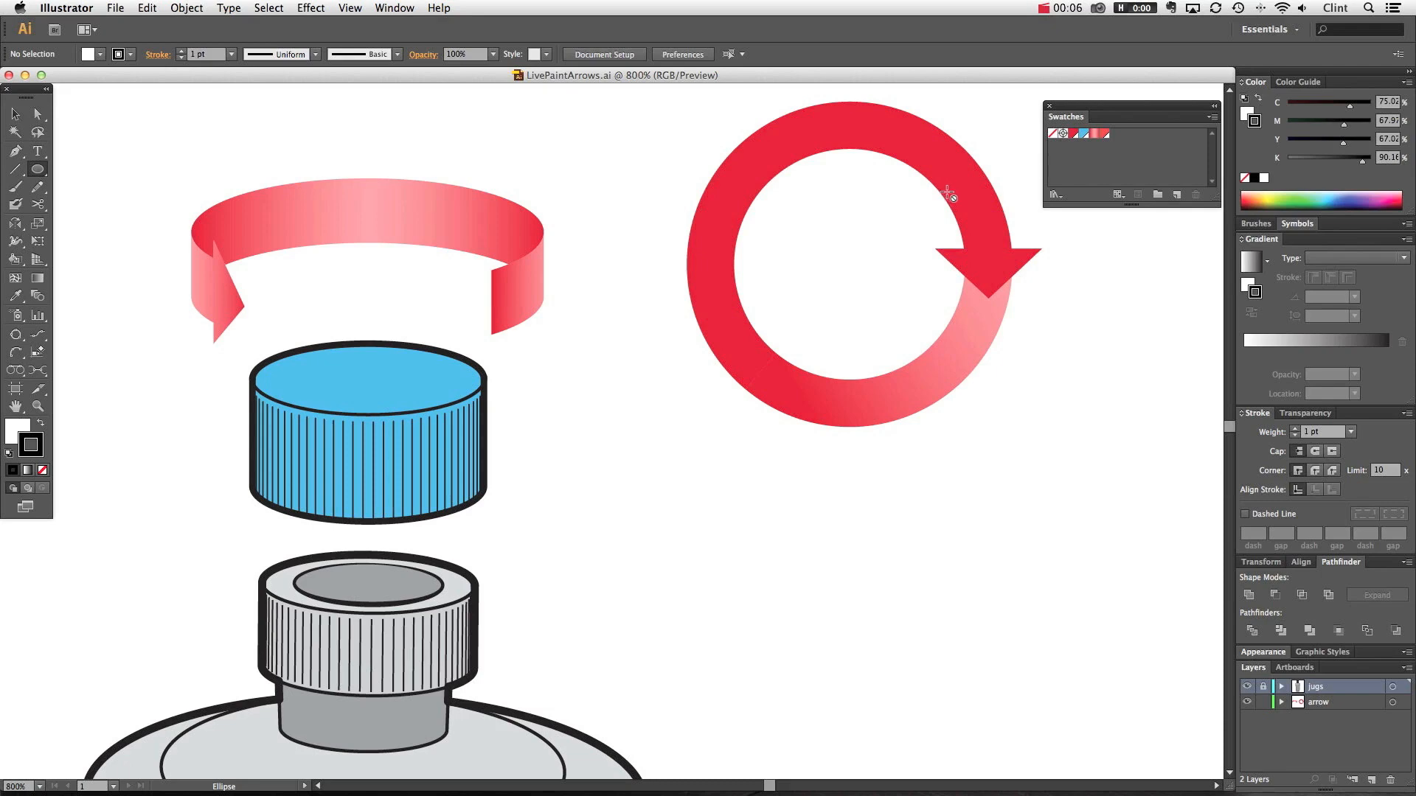
{"action": "mouse_move", "coordinate": [934, 193]}
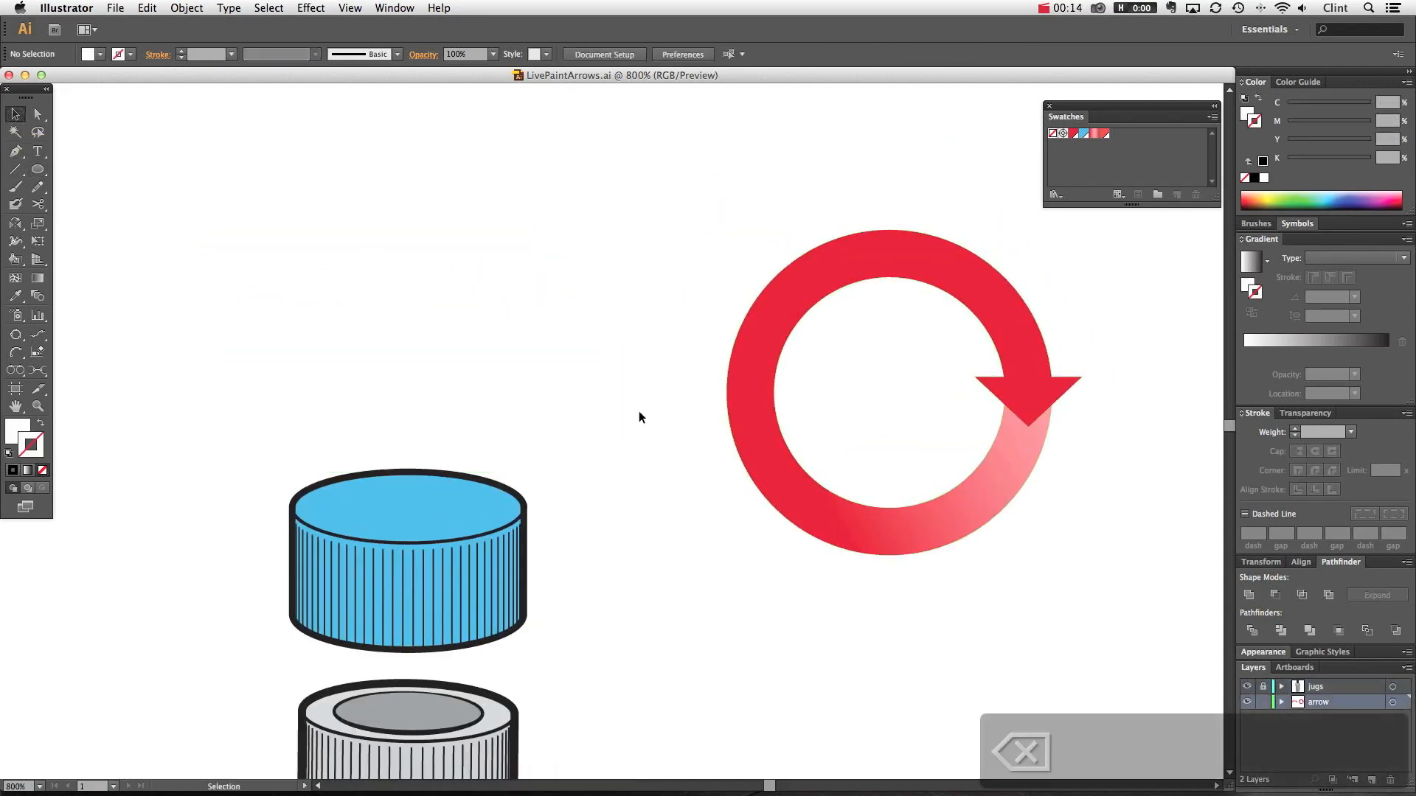
- Delete the ribbon arrow and the red circular arrow, keeping only the bottle cap drawings
{"action": "key", "text": "delete"}
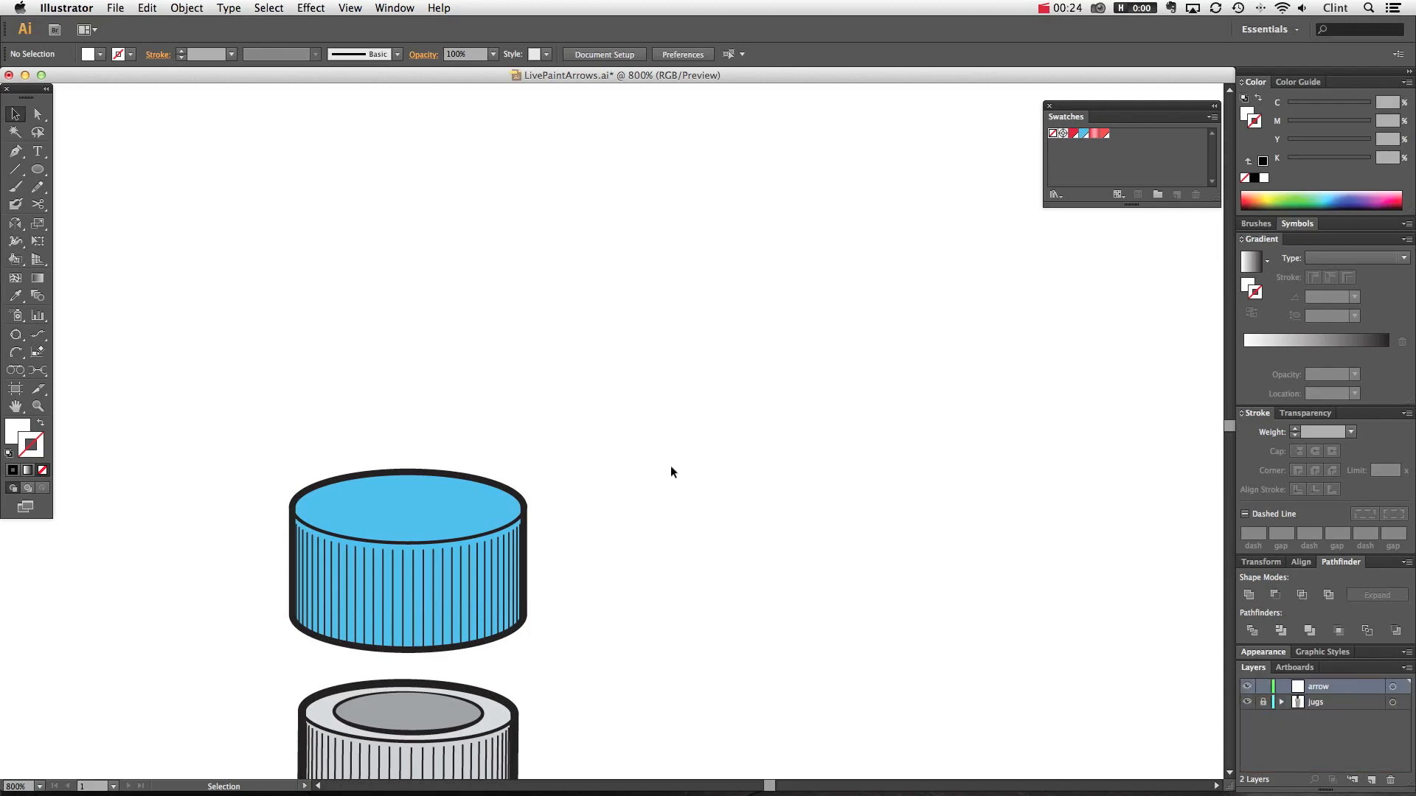
- Zoom in on the blue bottle cap and trace its top rim with an ellipse
{"action": "key", "text": "z"}
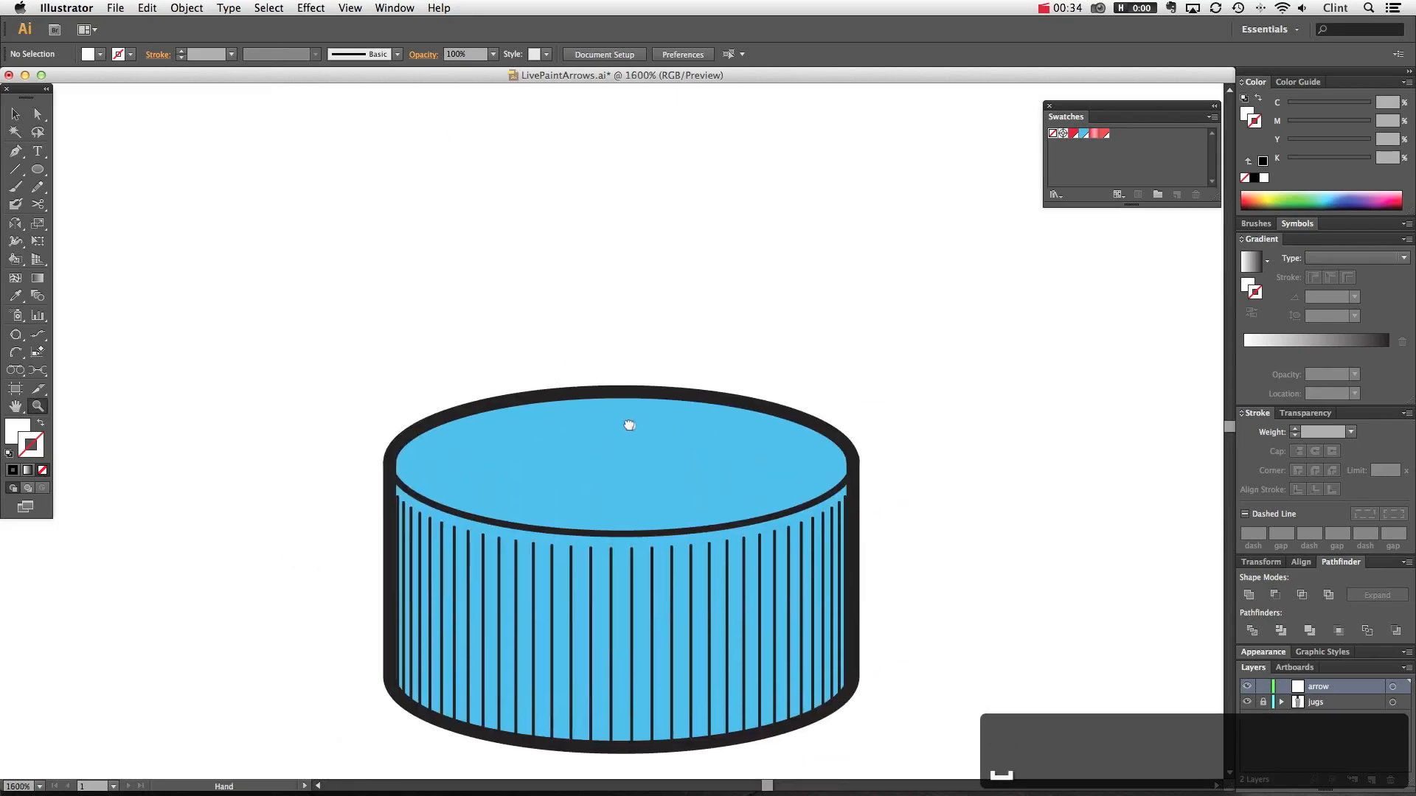
{"action": "left_click", "coordinate": [15, 169]}
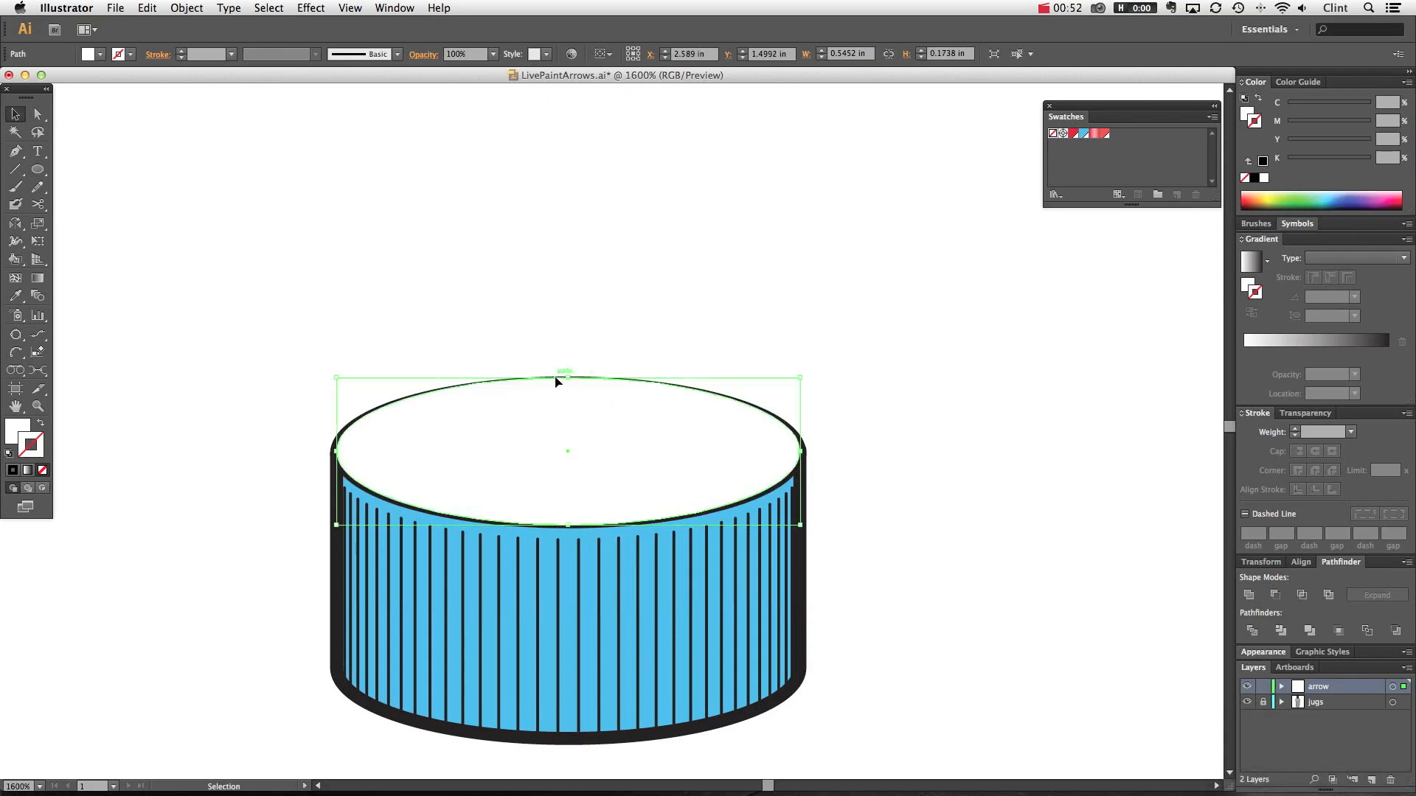
- Make the ellipse an unfilled 0.25 pt black outline, widen it, and duplicate it below
{"action": "key", "text": "x"}
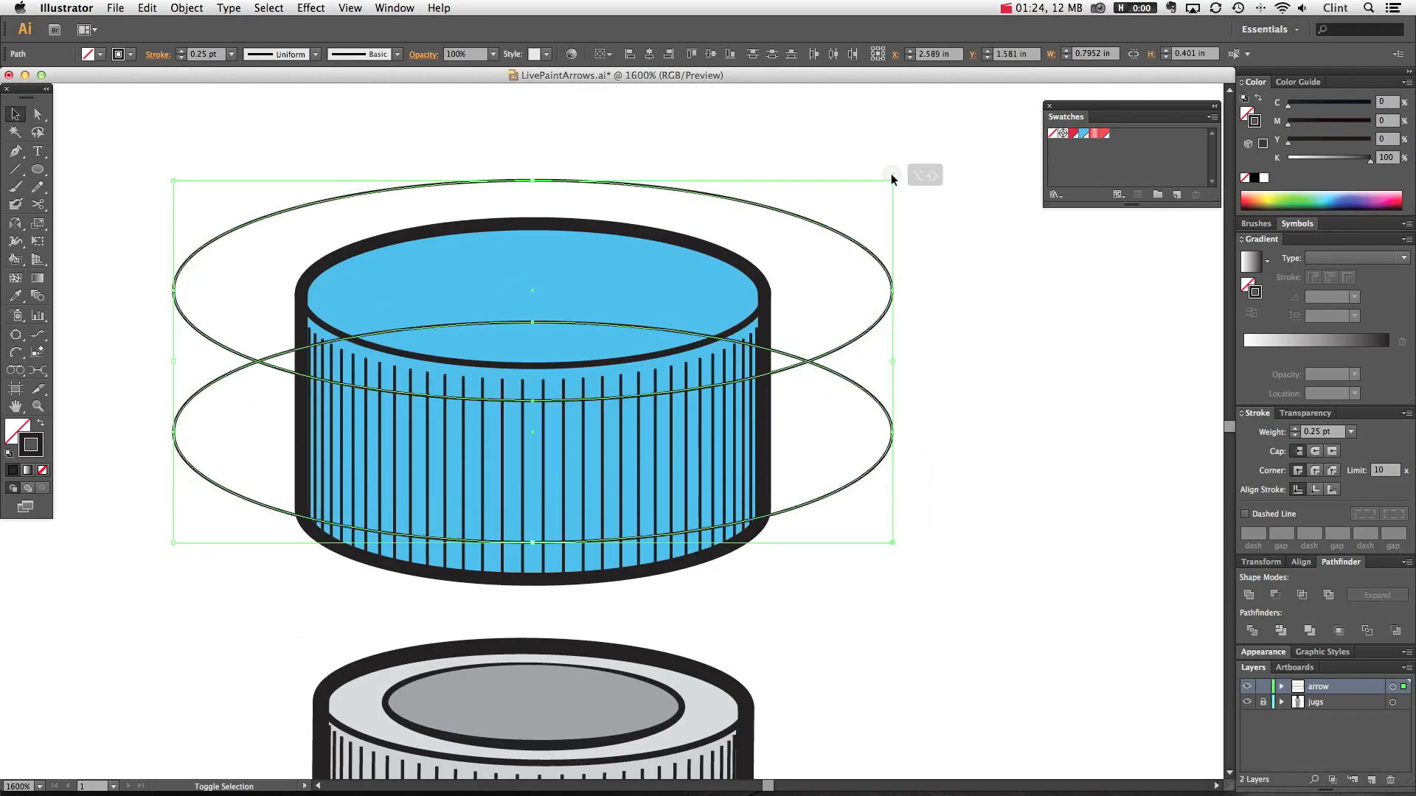
{"action": "left_click", "coordinate": [1018, 321]}
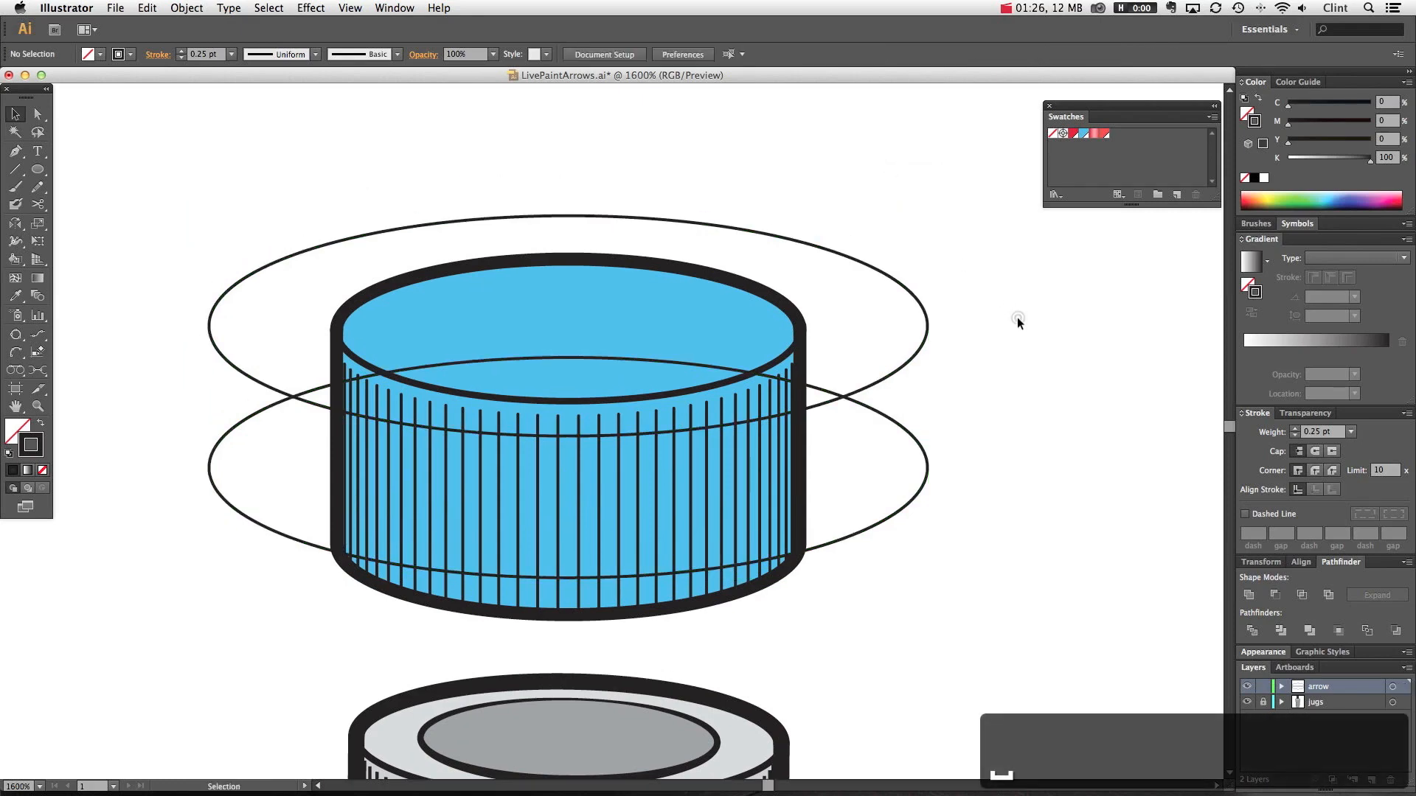
{"action": "mouse_move", "coordinate": [1002, 319]}
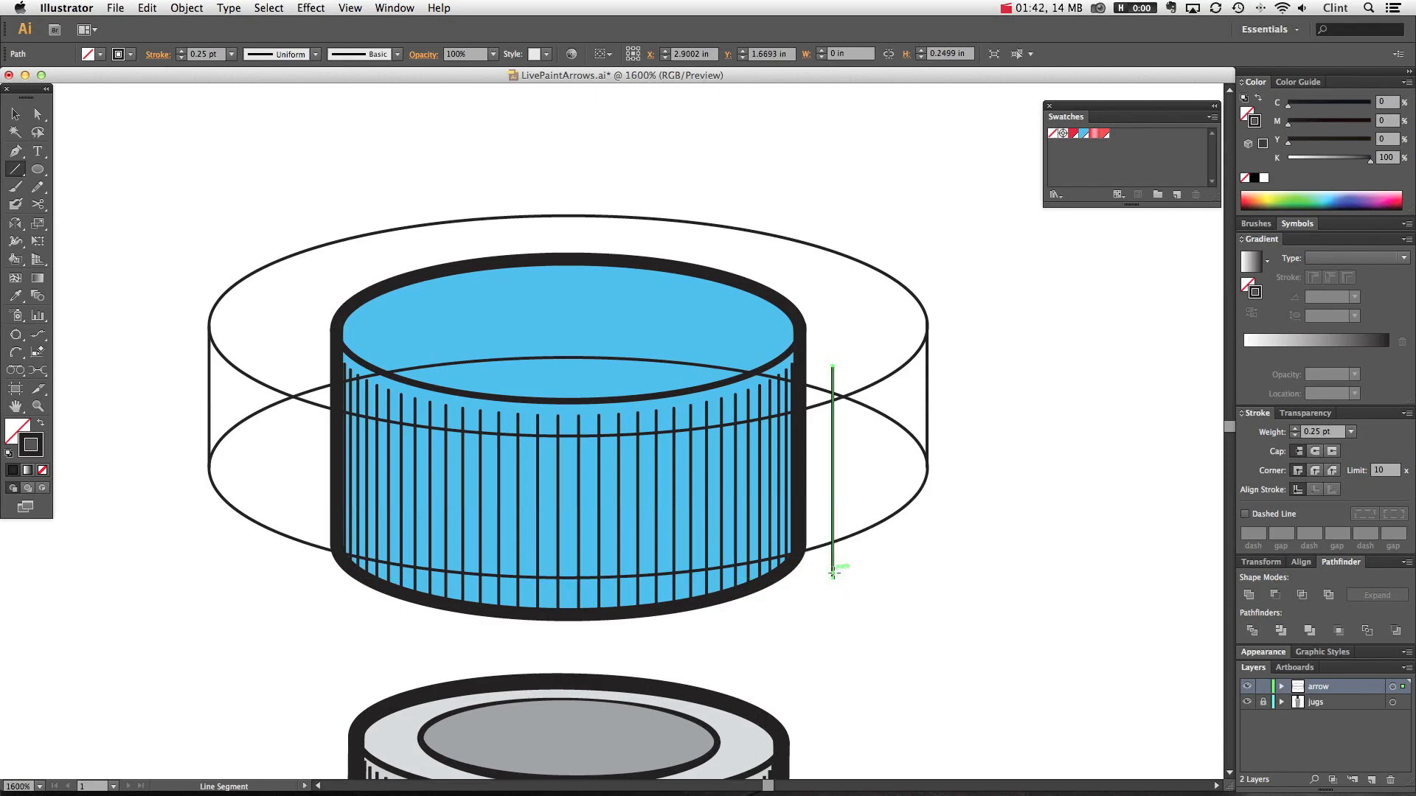
- Draw vertical lines joining the ellipses, plus a zigzag arrowhead path and a tail line
{"action": "key", "text": "p"}
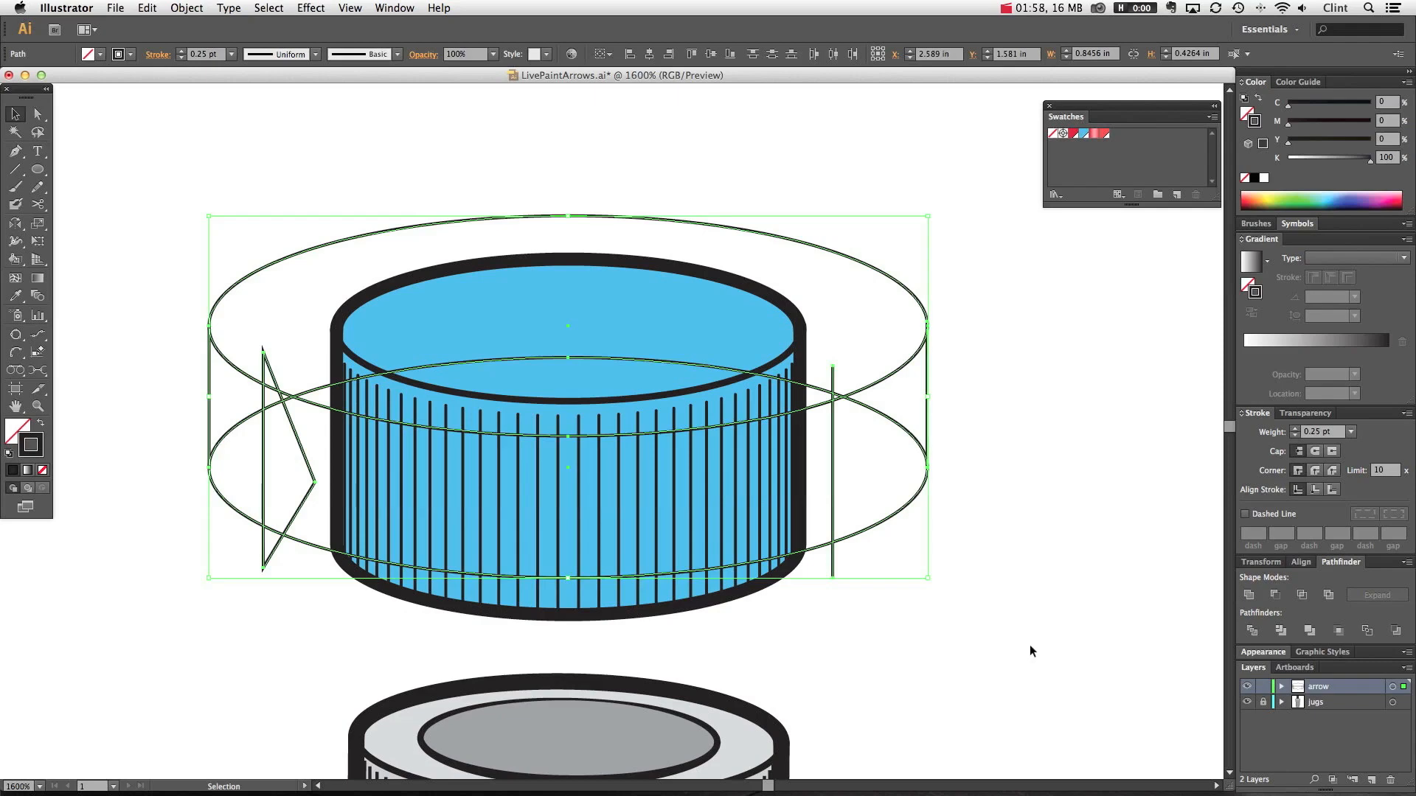
- Live Paint the top band red and the side regions and arrowhead with a 73% red tint
{"action": "key", "text": "k"}
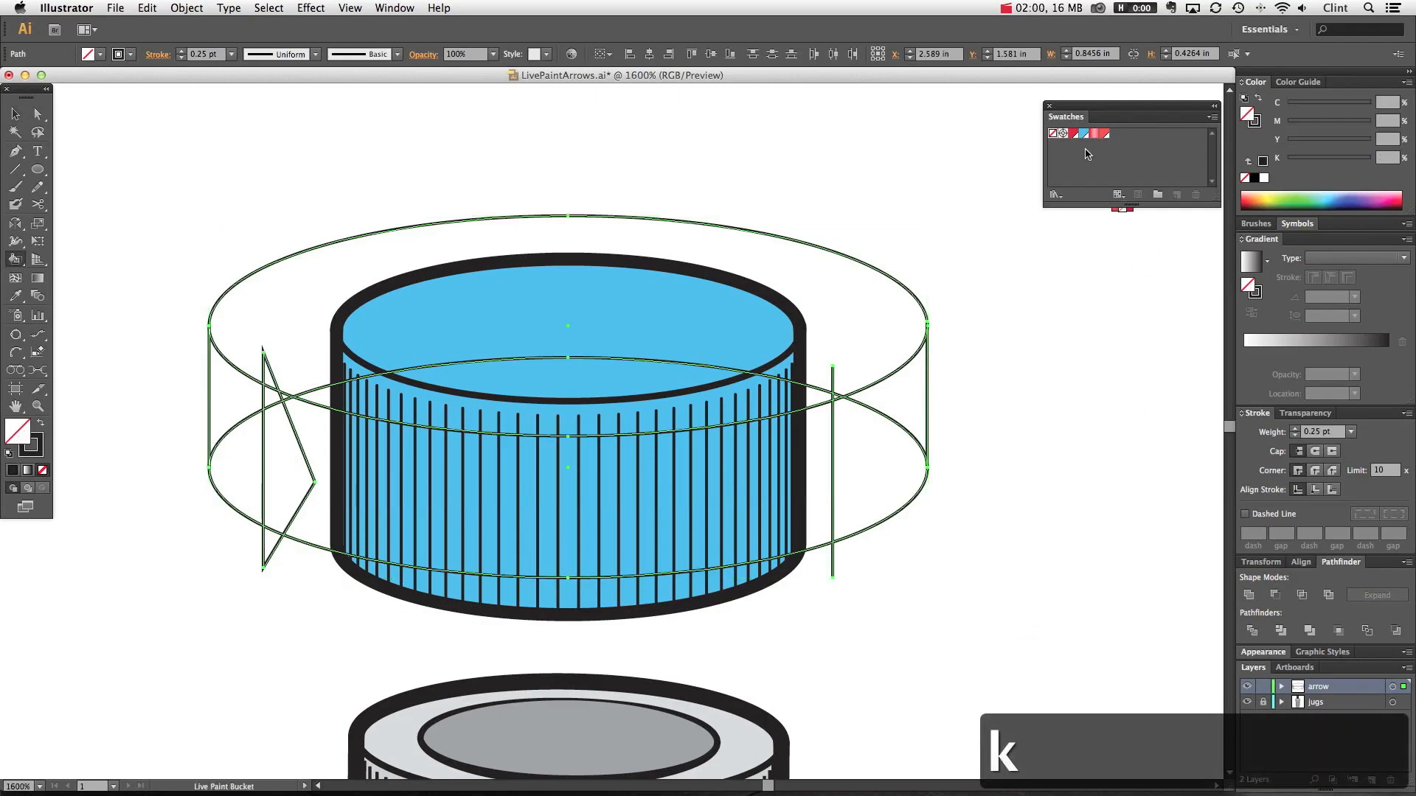
{"action": "left_click", "coordinate": [1093, 134]}
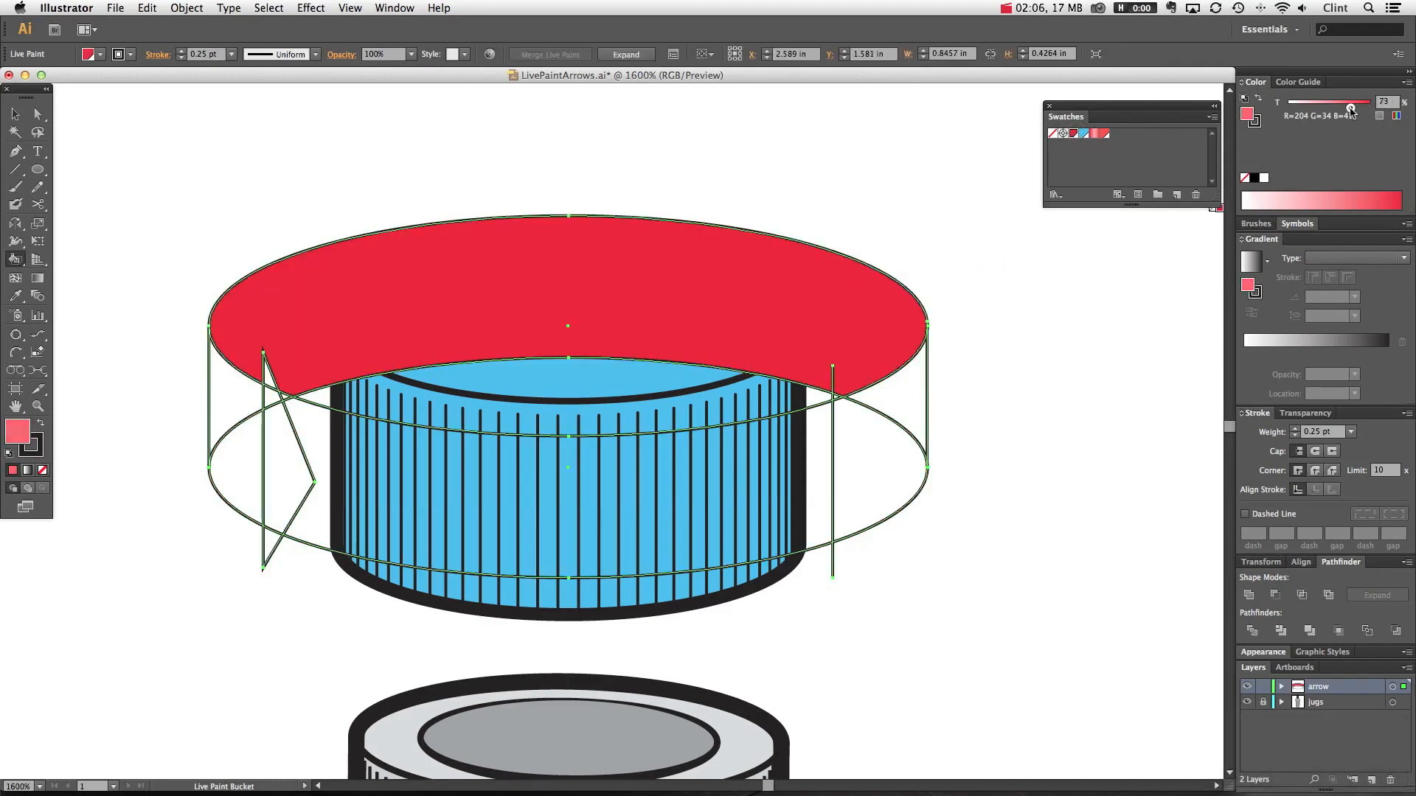
{"action": "left_click", "coordinate": [912, 384]}
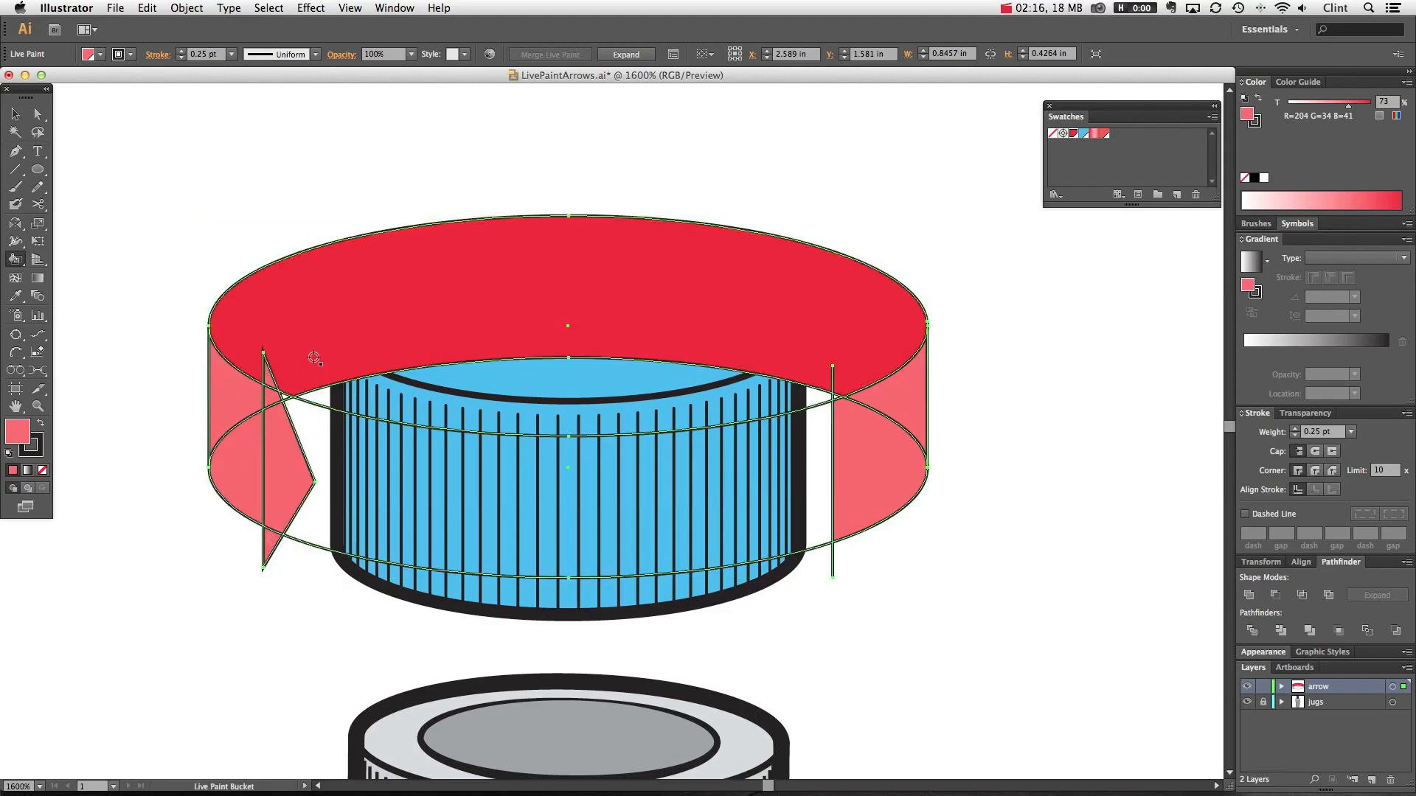
{"action": "left_click", "coordinate": [285, 393]}
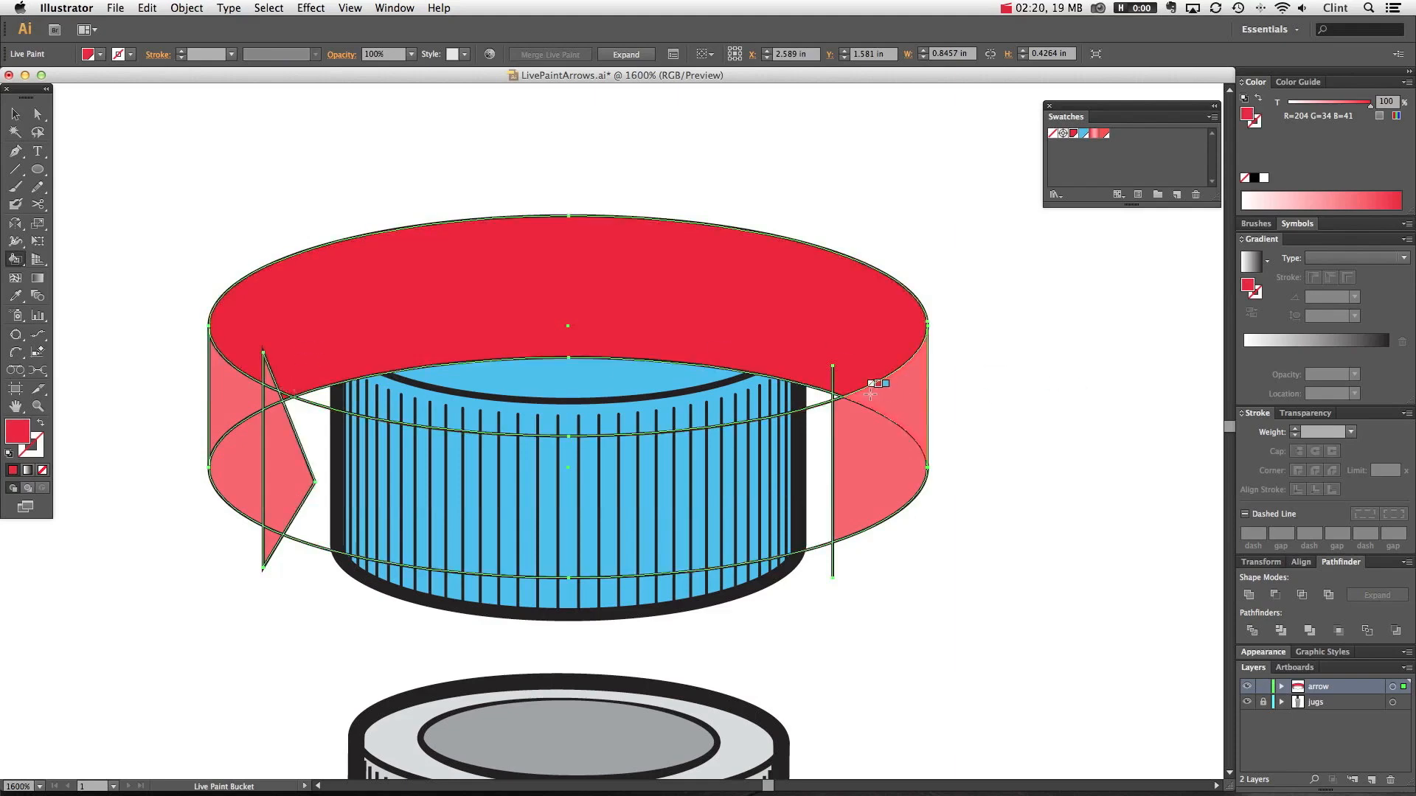
{"action": "key", "text": "z"}
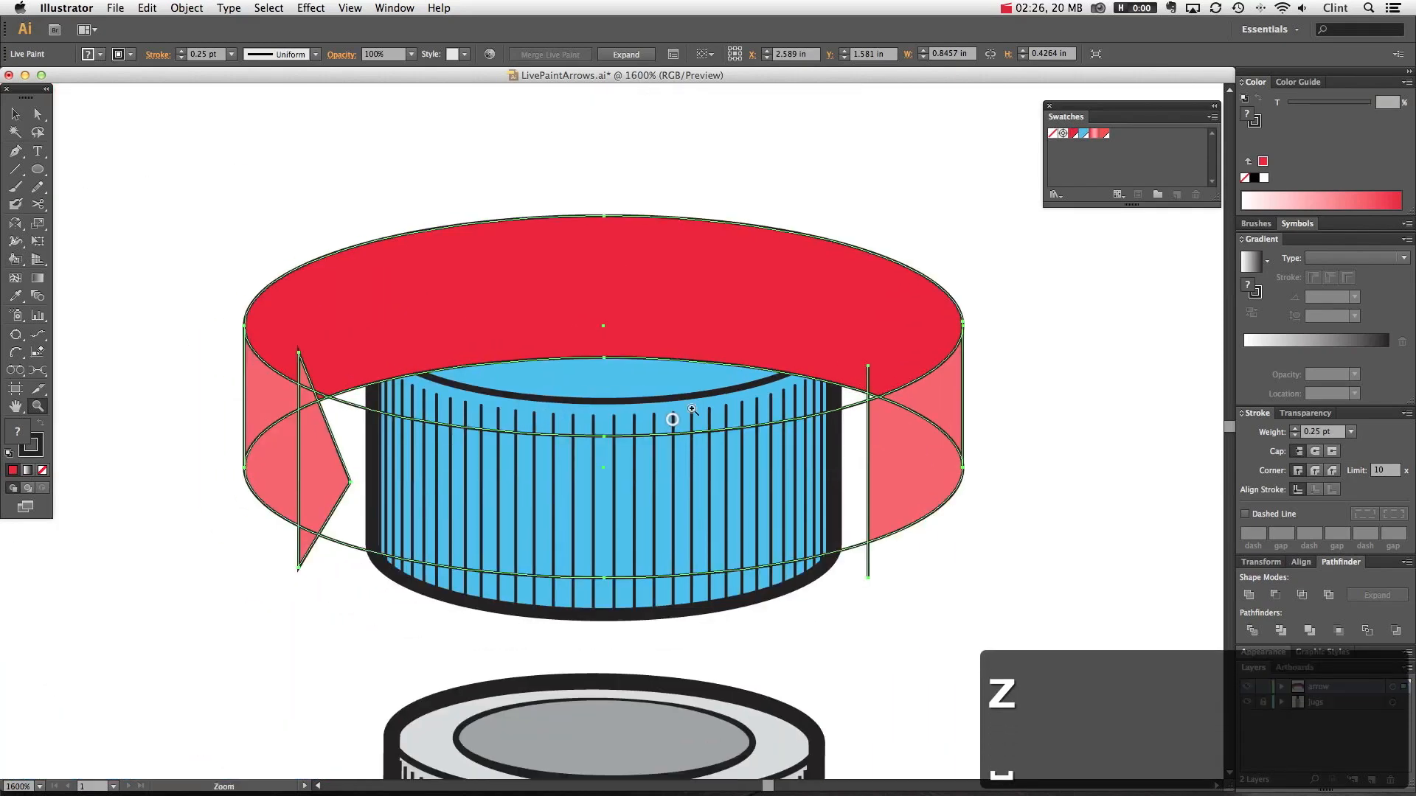
{"action": "left_click", "coordinate": [547, 155]}
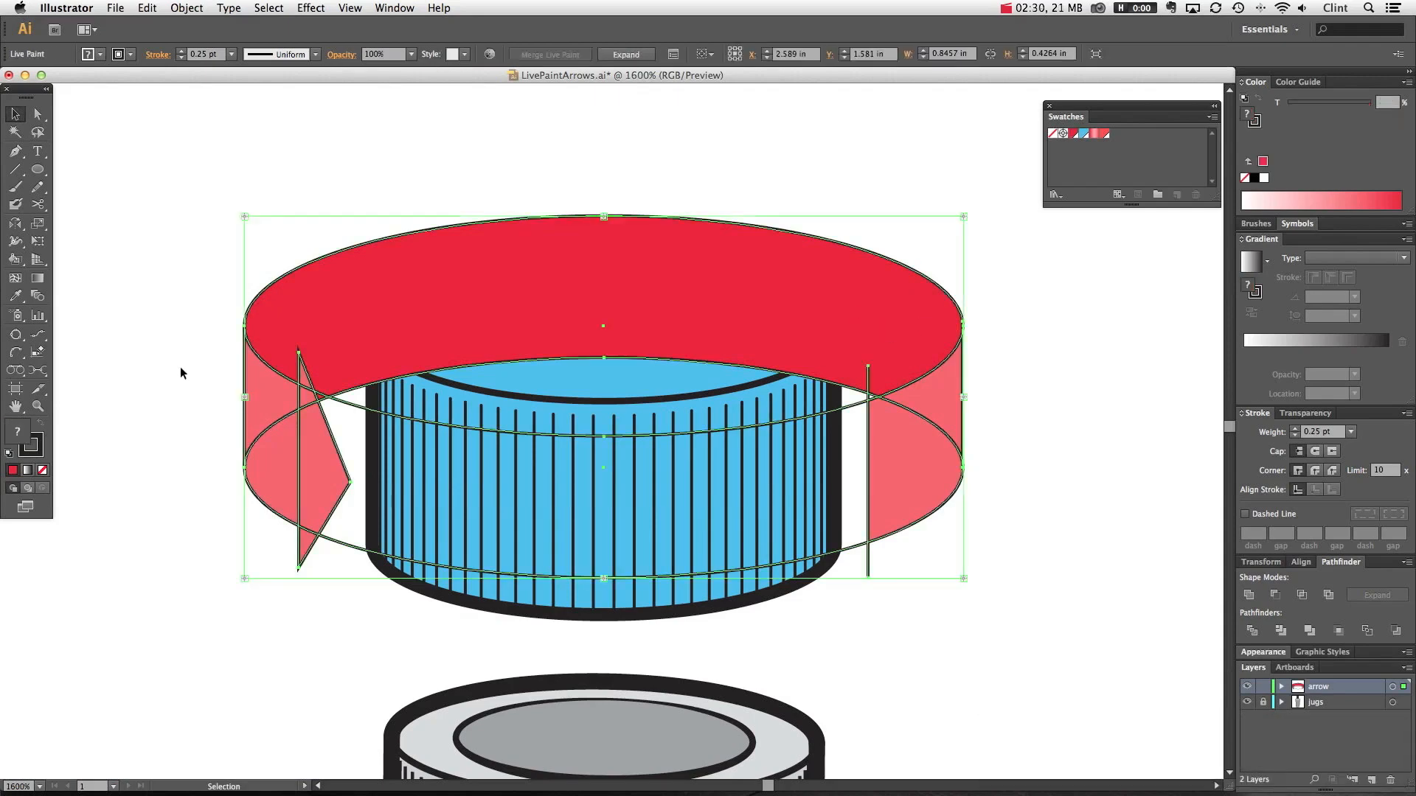
{"action": "left_click", "coordinate": [145, 328]}
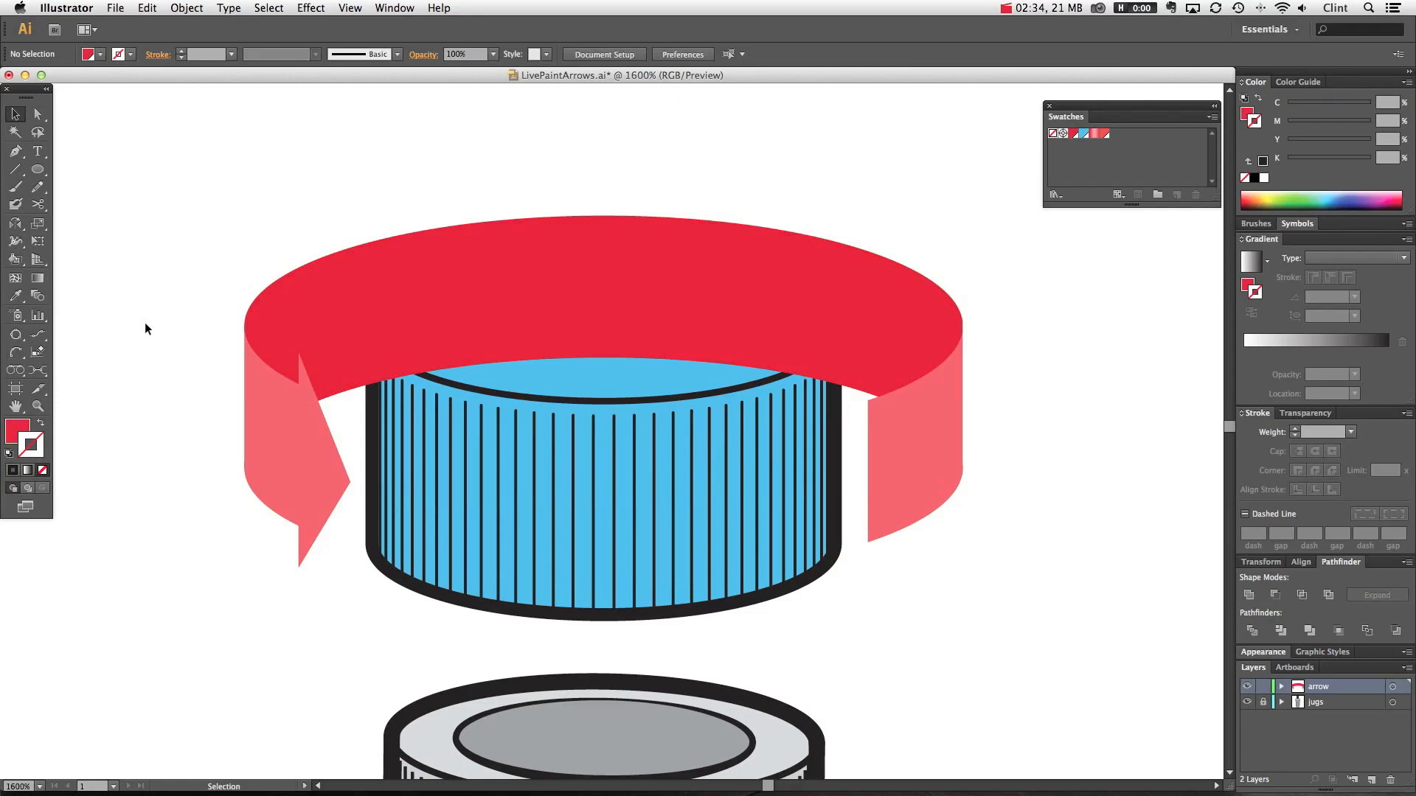
{"action": "key", "text": "a"}
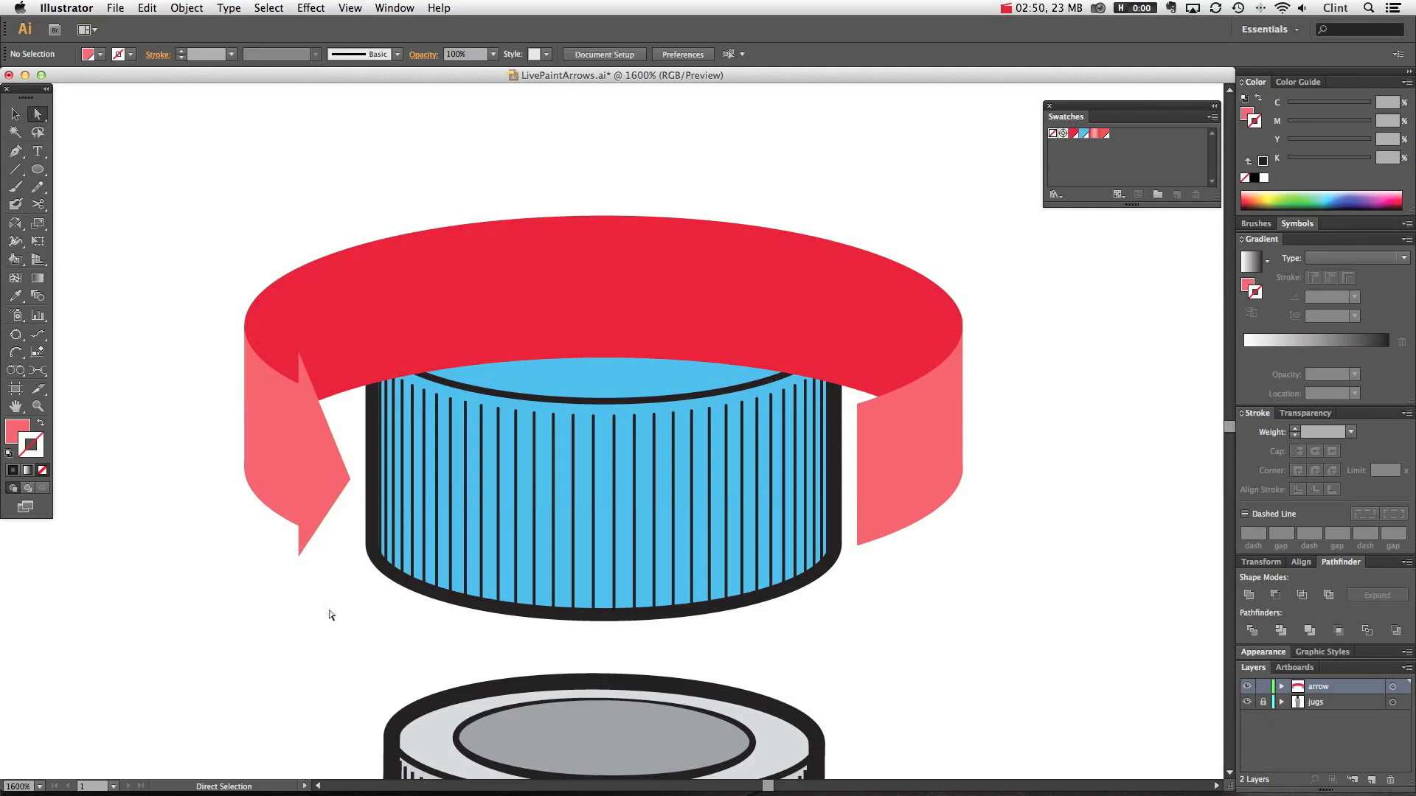
{"action": "left_click", "coordinate": [15, 113]}
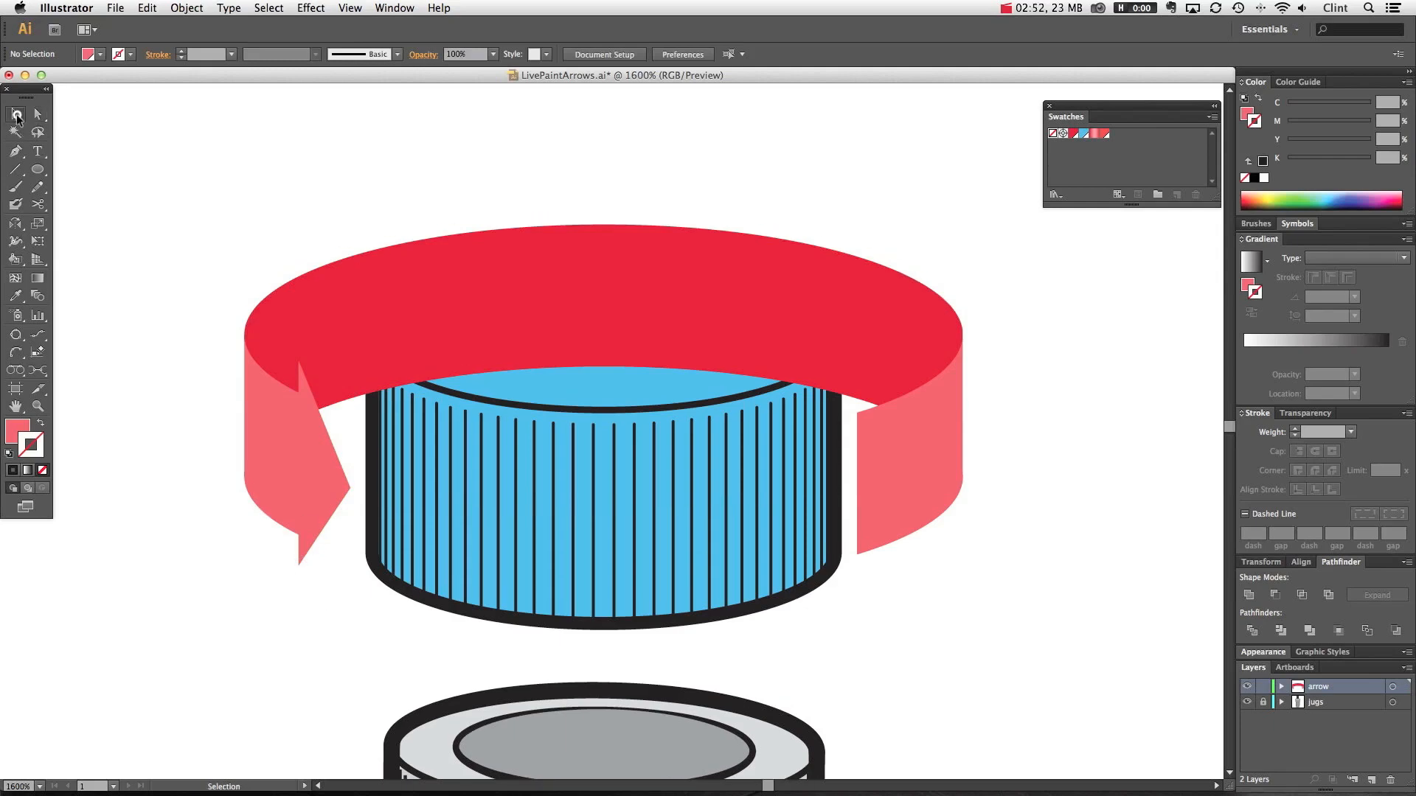
{"action": "left_click", "coordinate": [660, 287]}
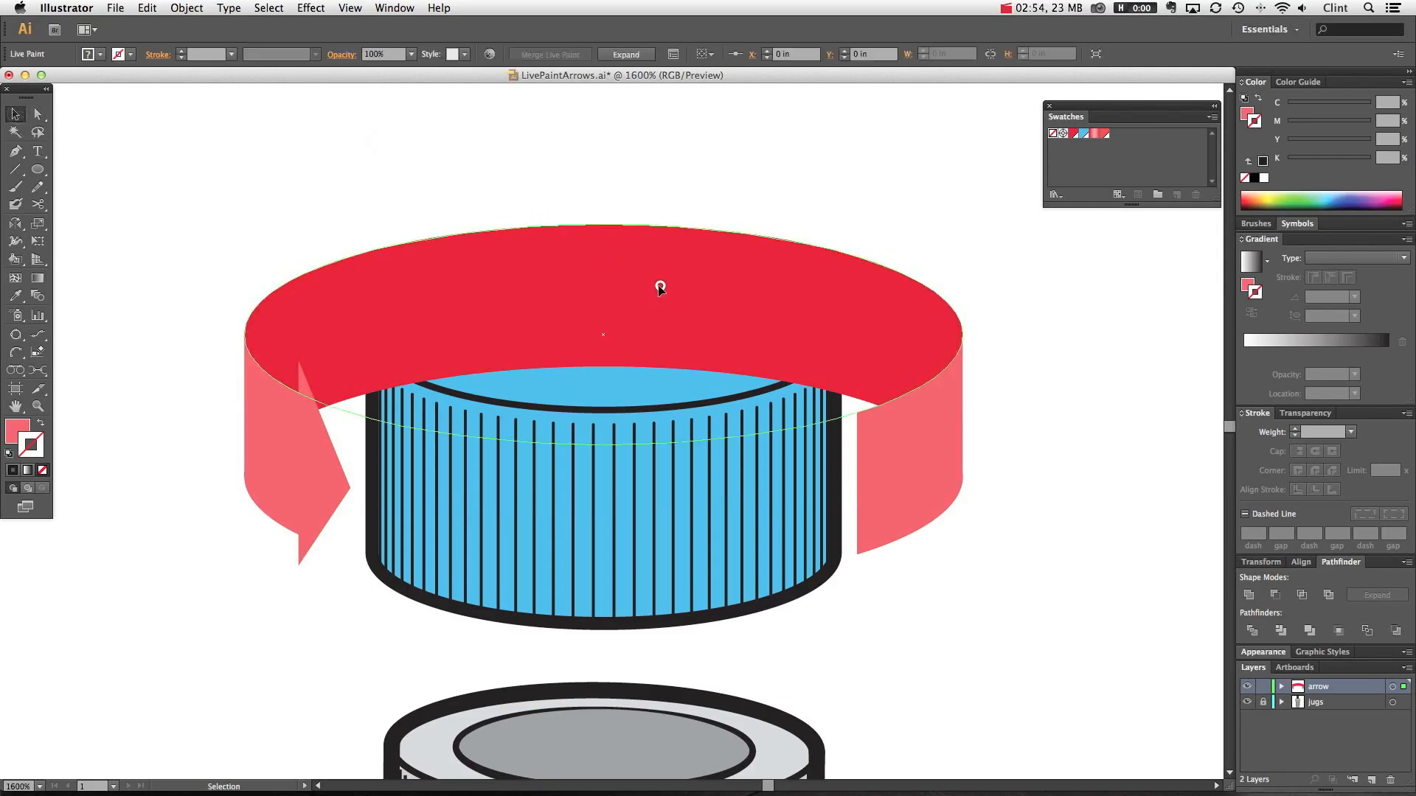
{"action": "left_click", "coordinate": [659, 289]}
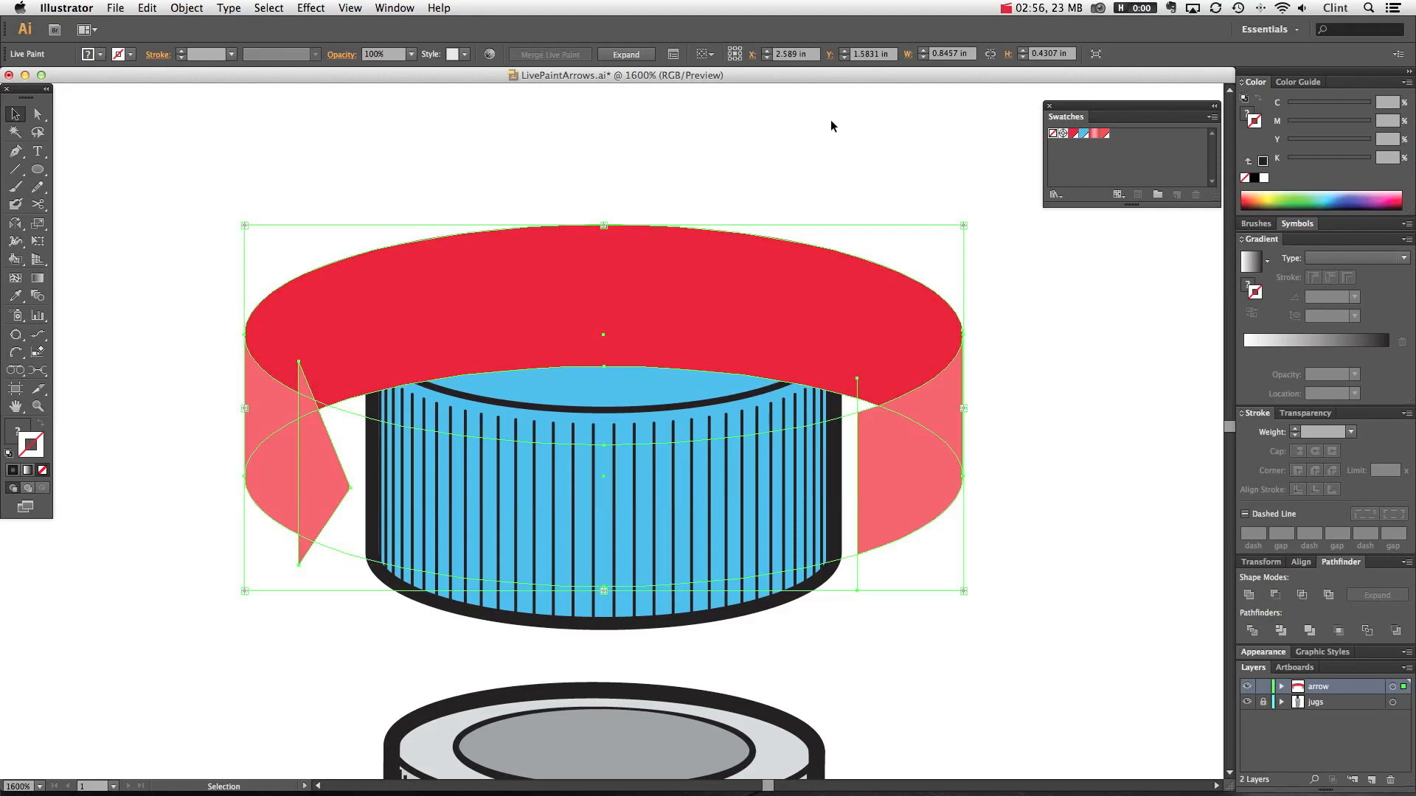
{"action": "left_click", "coordinate": [820, 146]}
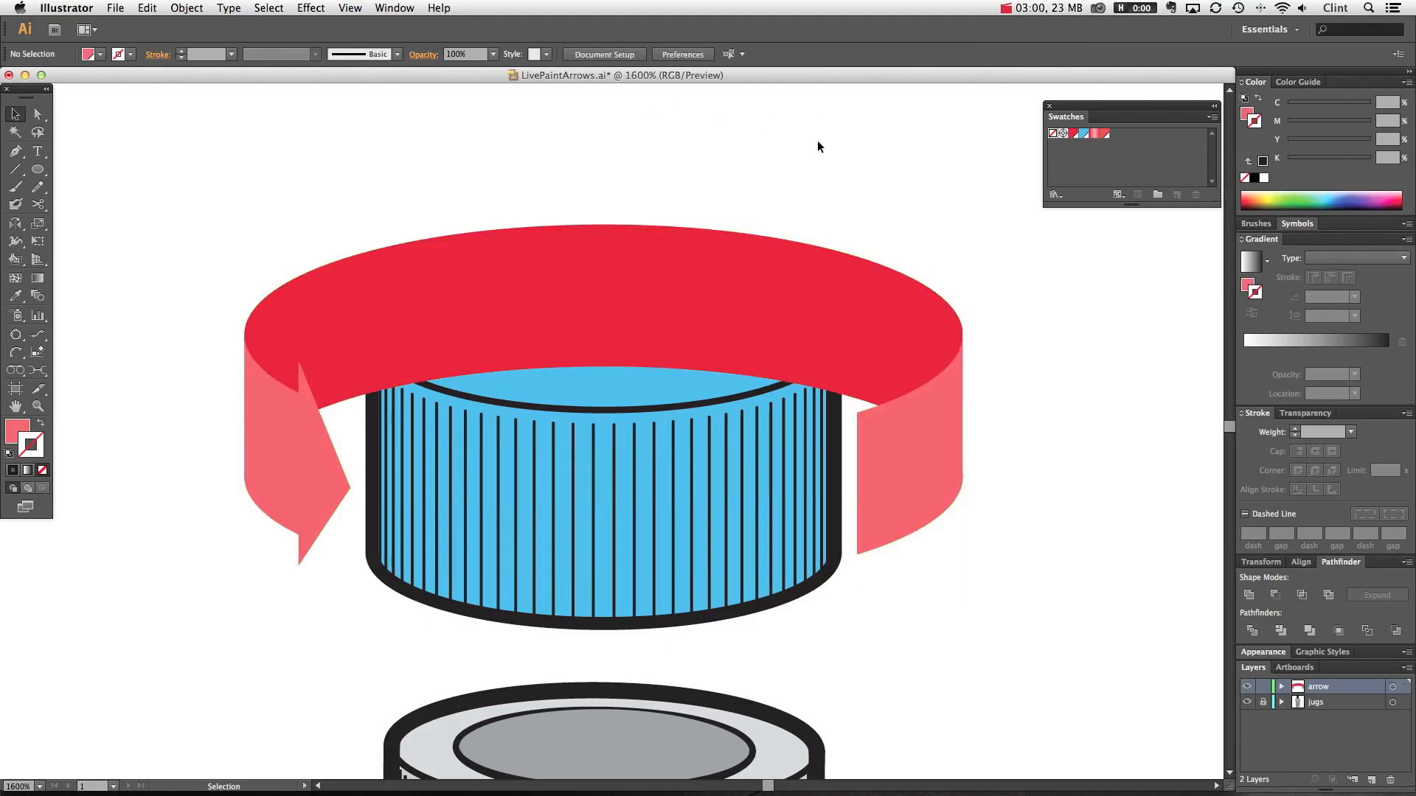
- Expand the Live Paint ribbon and unite the left side piece with the arrowhead
{"action": "left_click", "coordinate": [774, 277]}
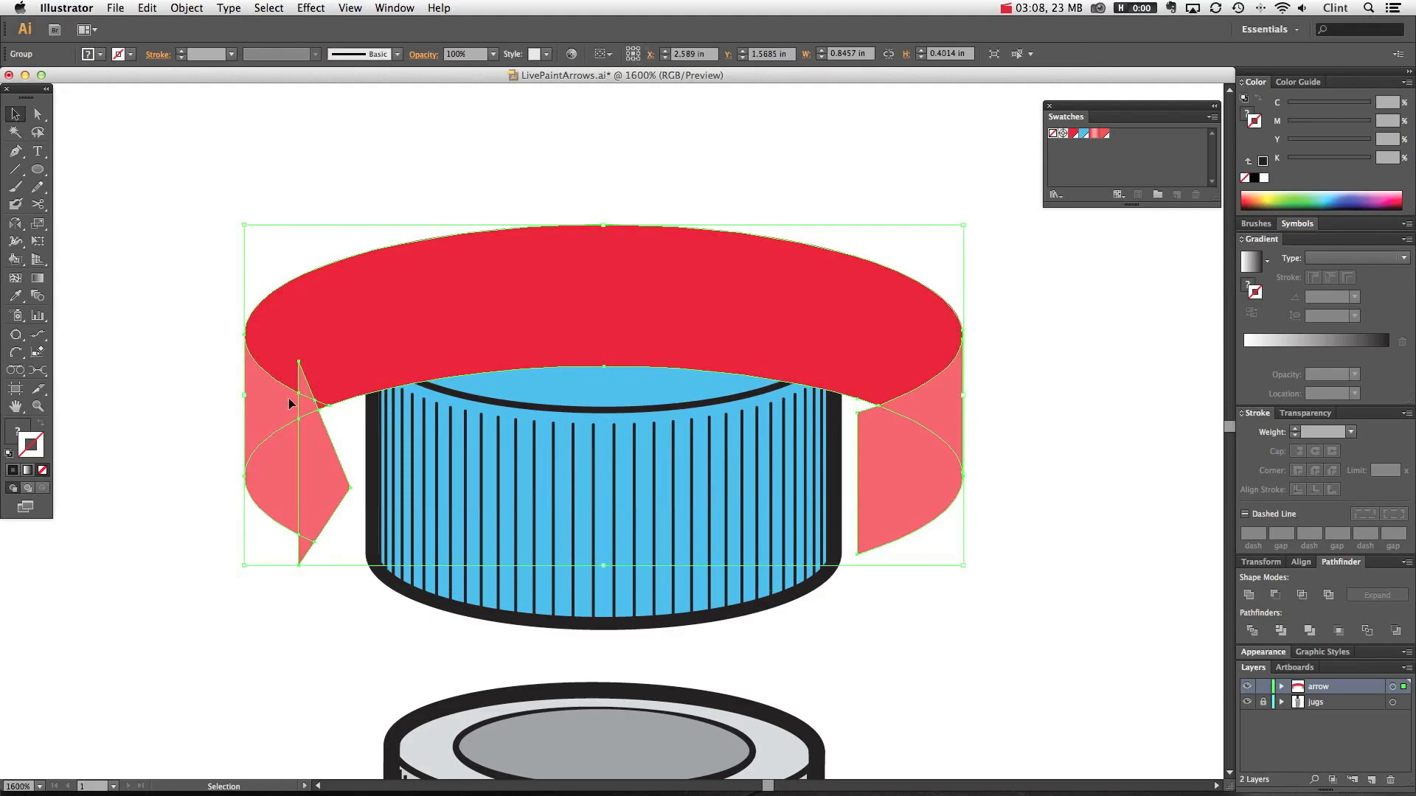
{"action": "mouse_move", "coordinate": [284, 449]}
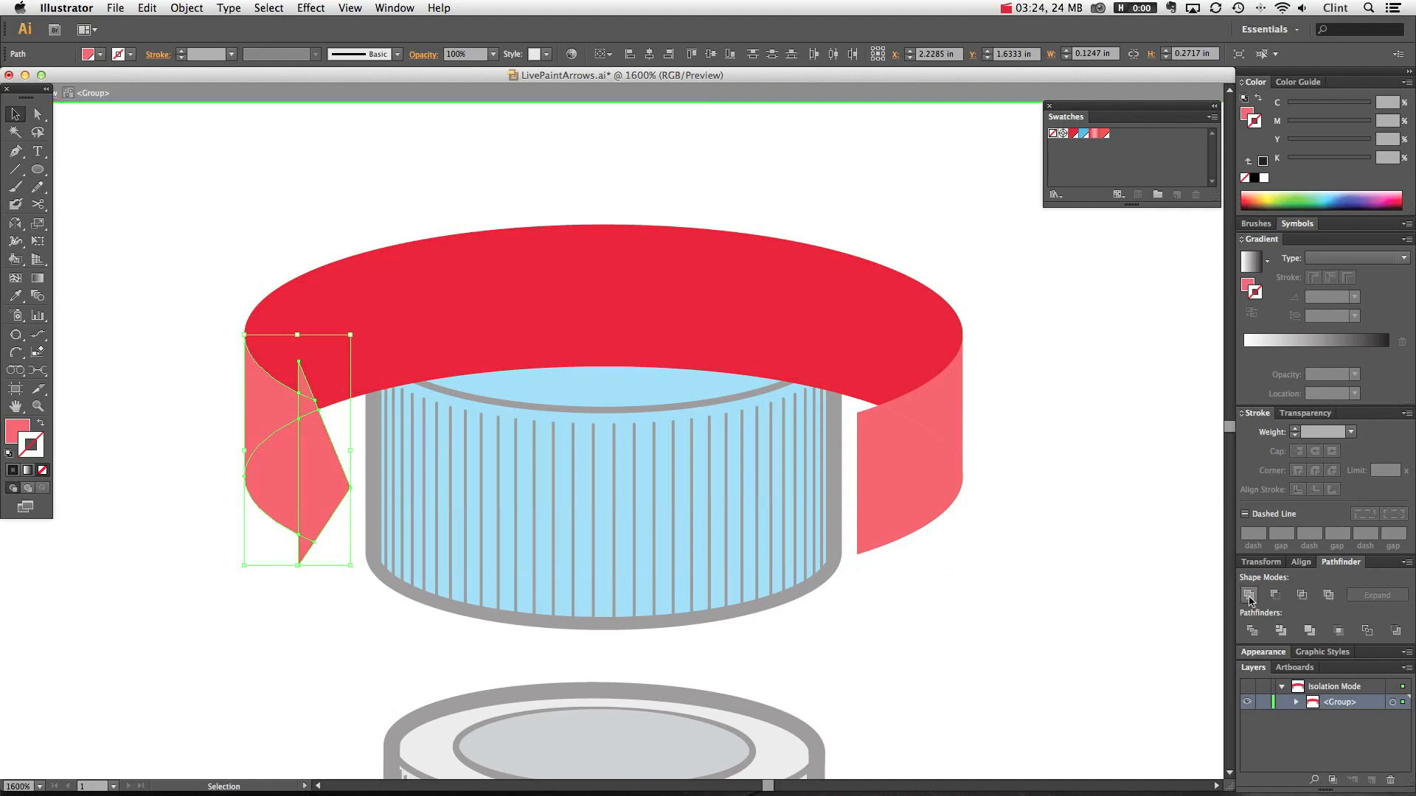
{"action": "left_click", "coordinate": [1250, 594]}
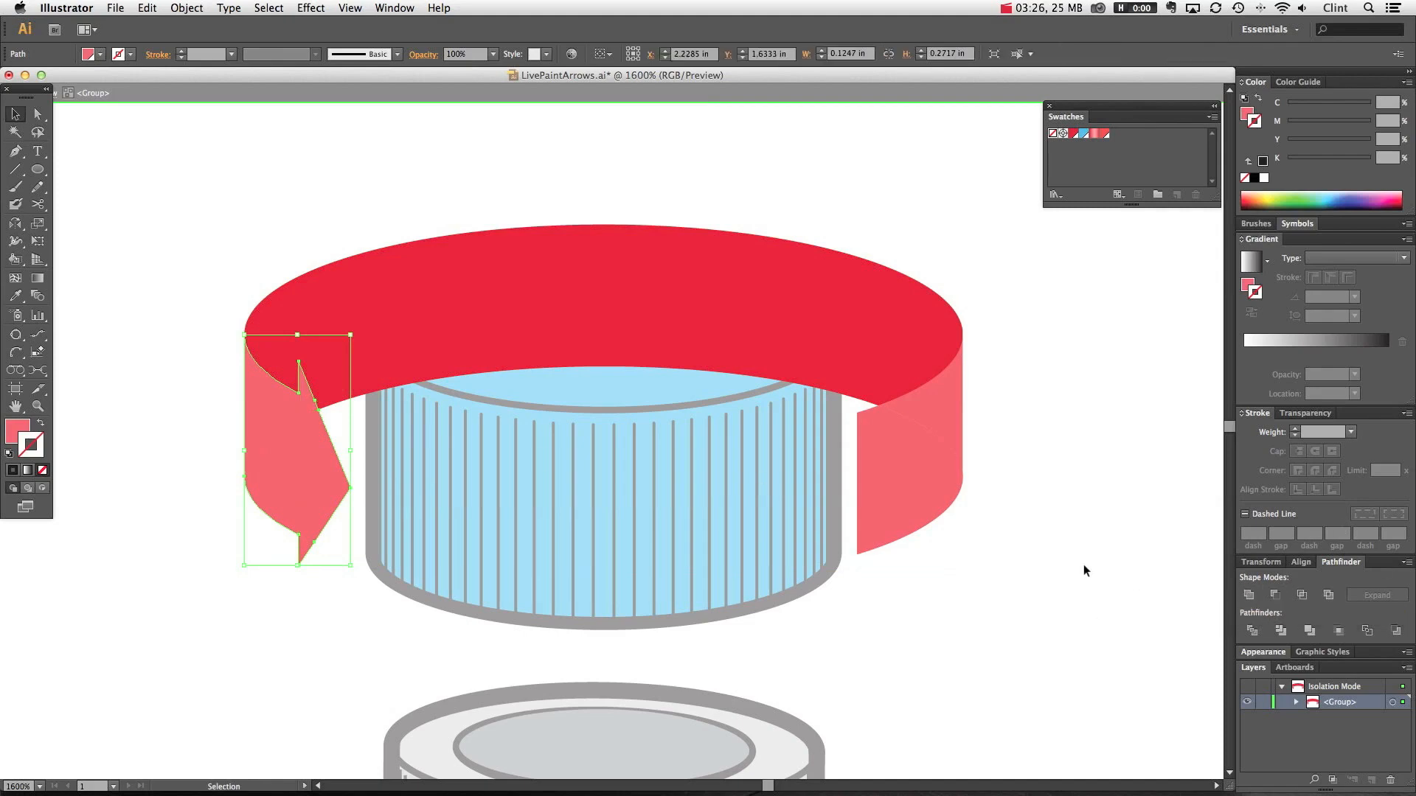
{"action": "left_click", "coordinate": [921, 474]}
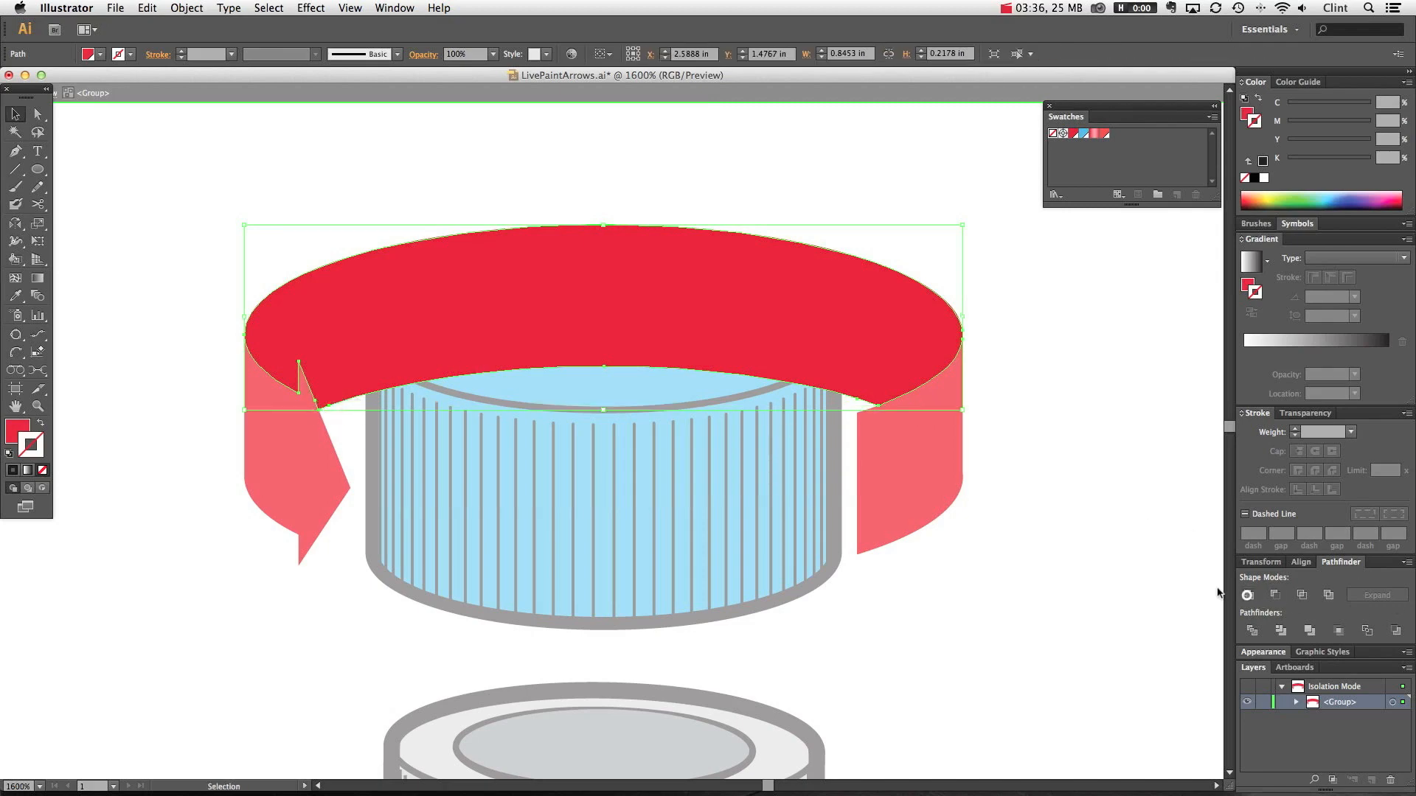
{"action": "left_click", "coordinate": [1085, 593]}
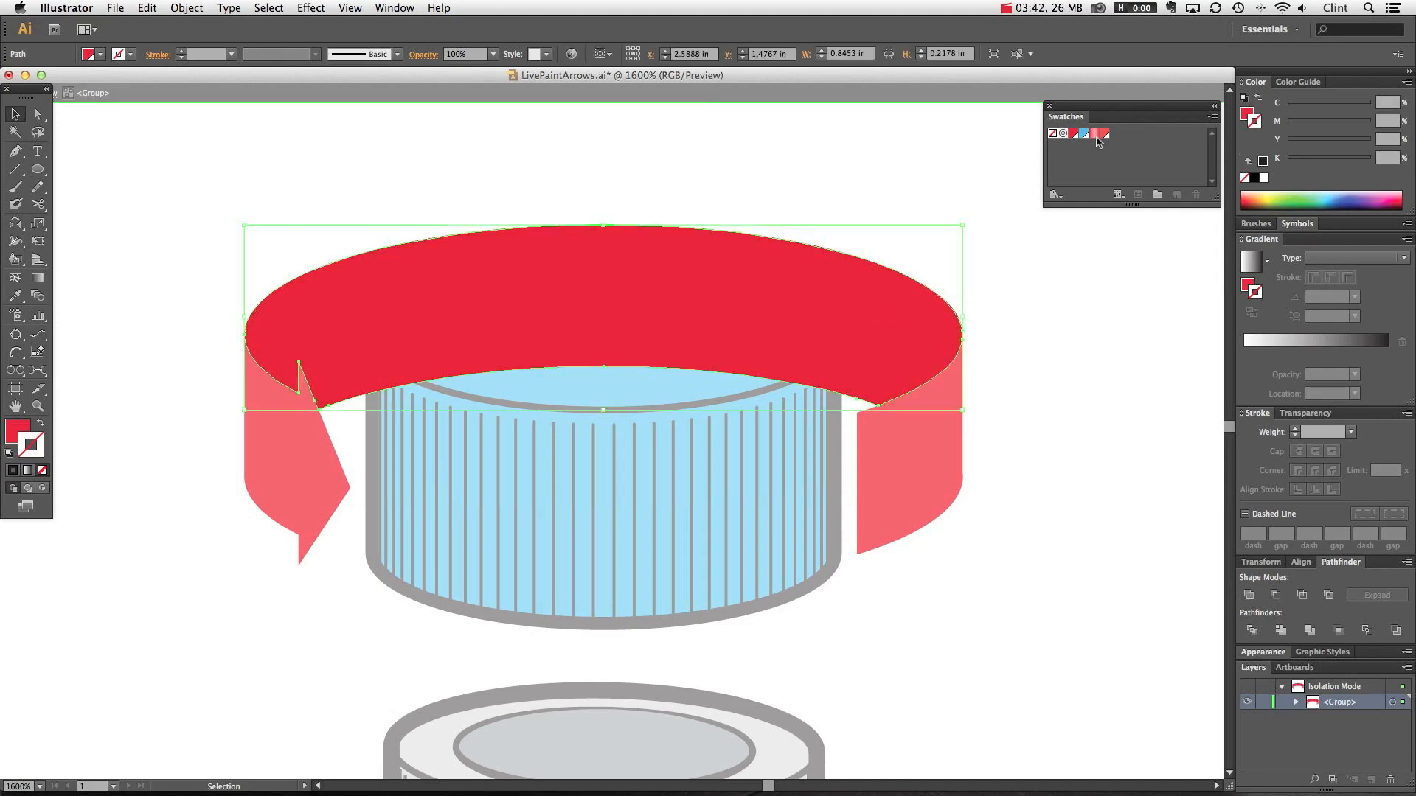
- Fill the top band and right ribbon end with red-to-pink linear gradients and set their directions
{"action": "left_click", "coordinate": [1093, 133]}
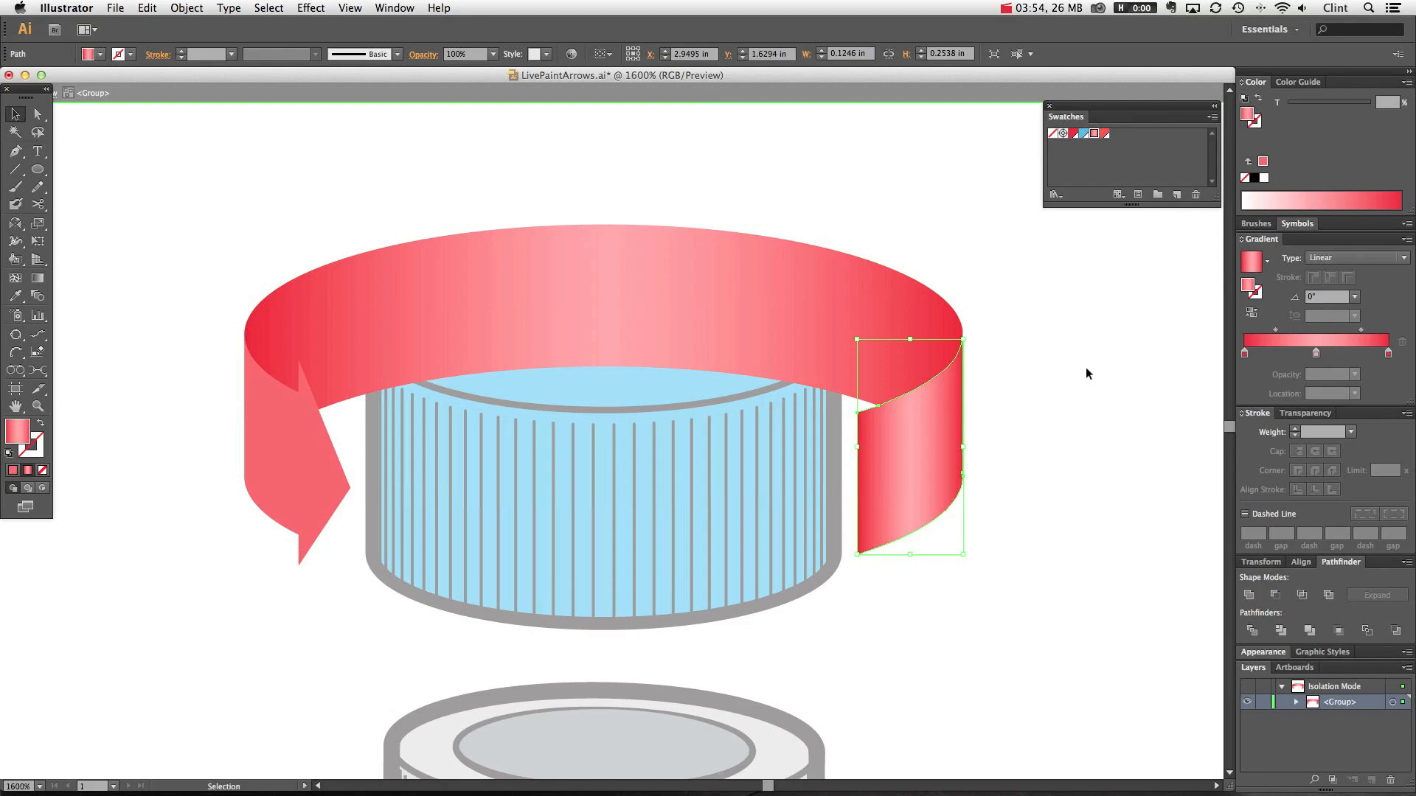
{"action": "left_click", "coordinate": [1244, 354]}
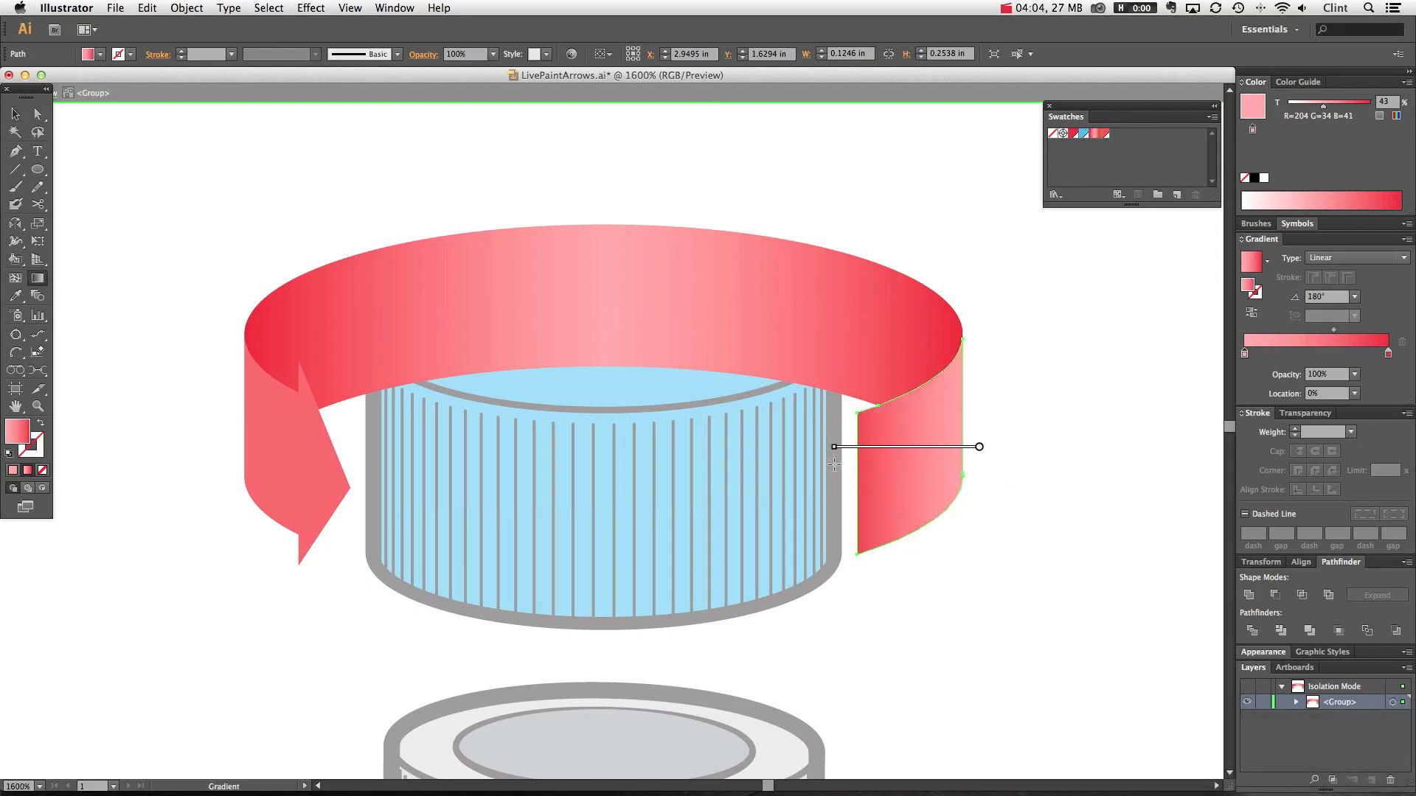
{"action": "left_click", "coordinate": [1119, 400]}
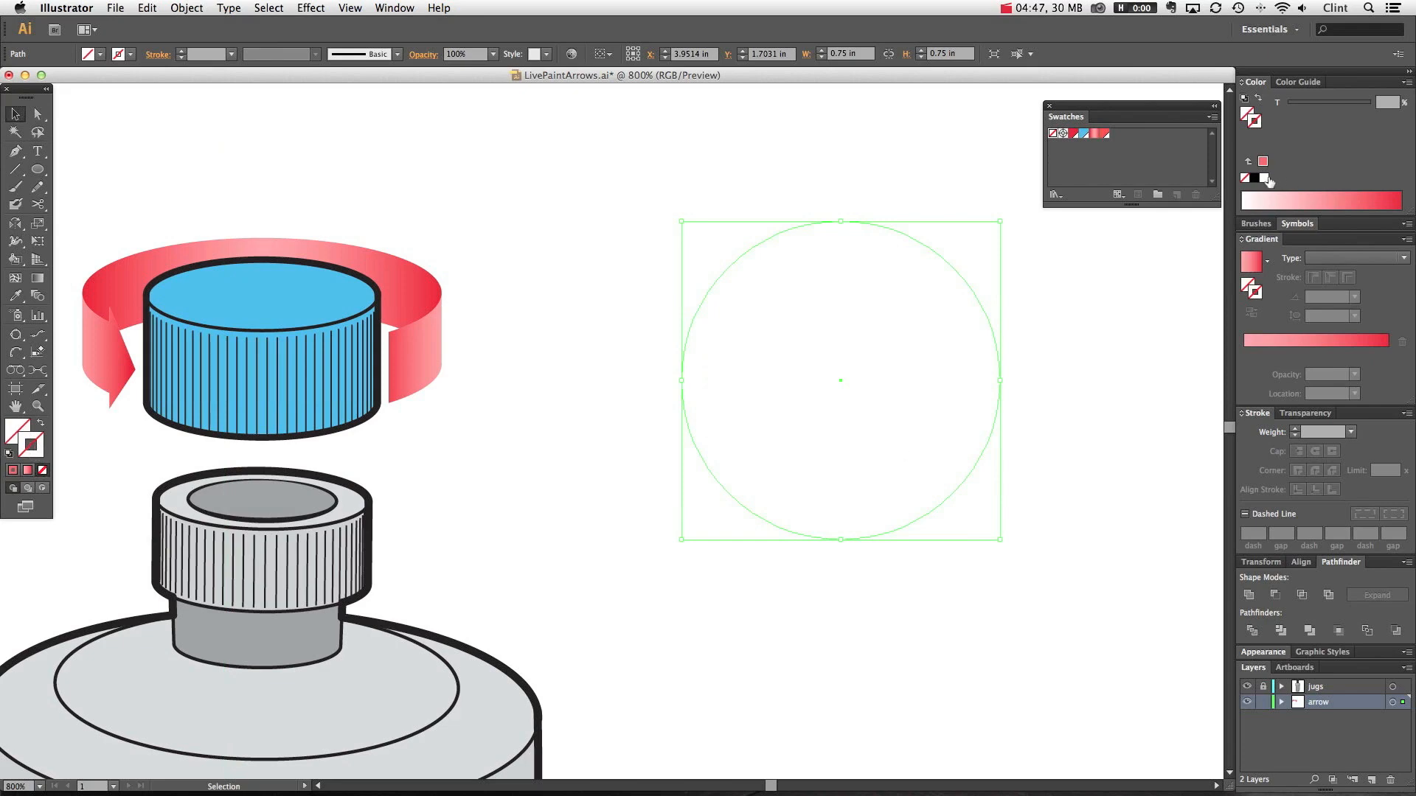
- Give the new circle a black stroke of about 6 pt
{"action": "left_click", "coordinate": [1352, 431]}
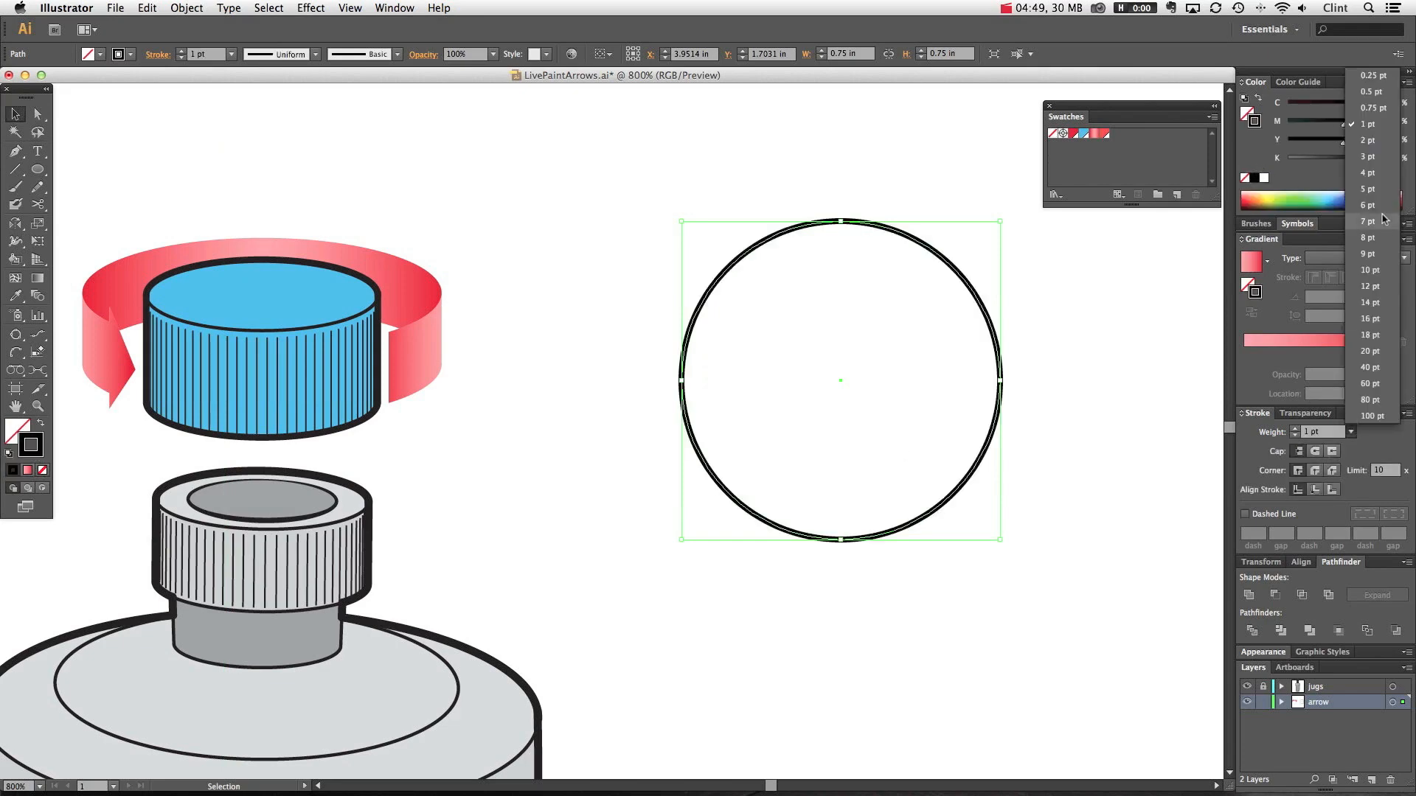
{"action": "left_click", "coordinate": [1368, 76]}
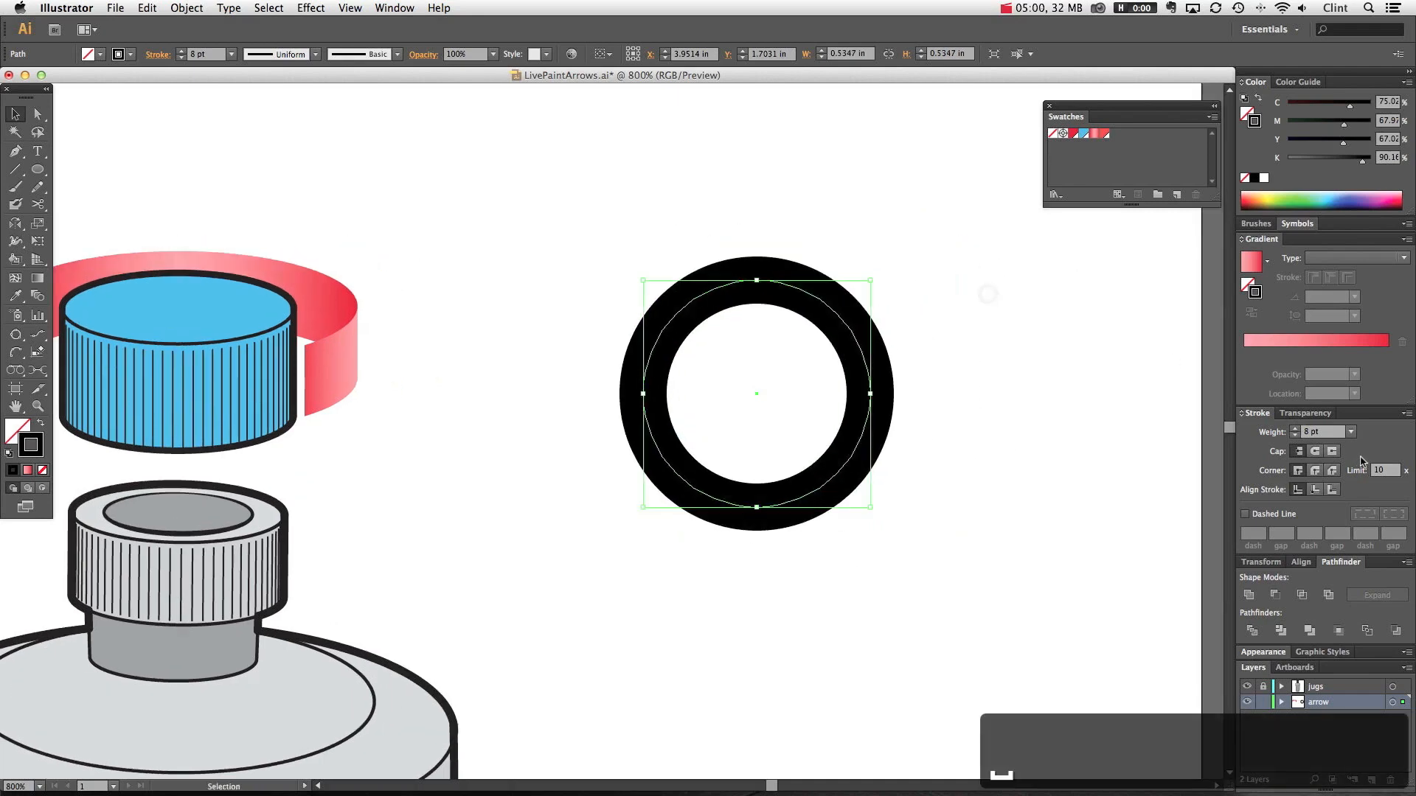
{"action": "left_click", "coordinate": [1298, 435]}
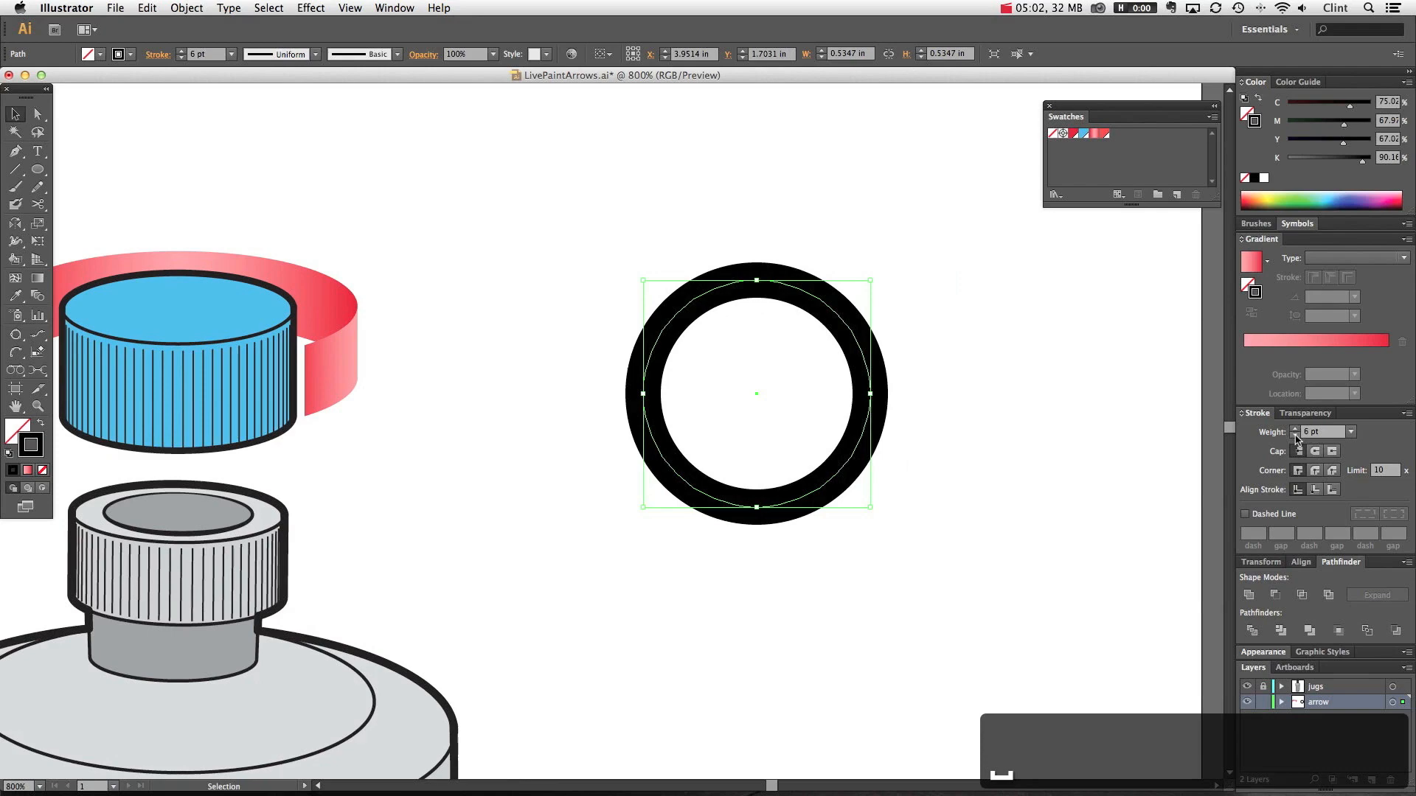
{"action": "left_click", "coordinate": [185, 7]}
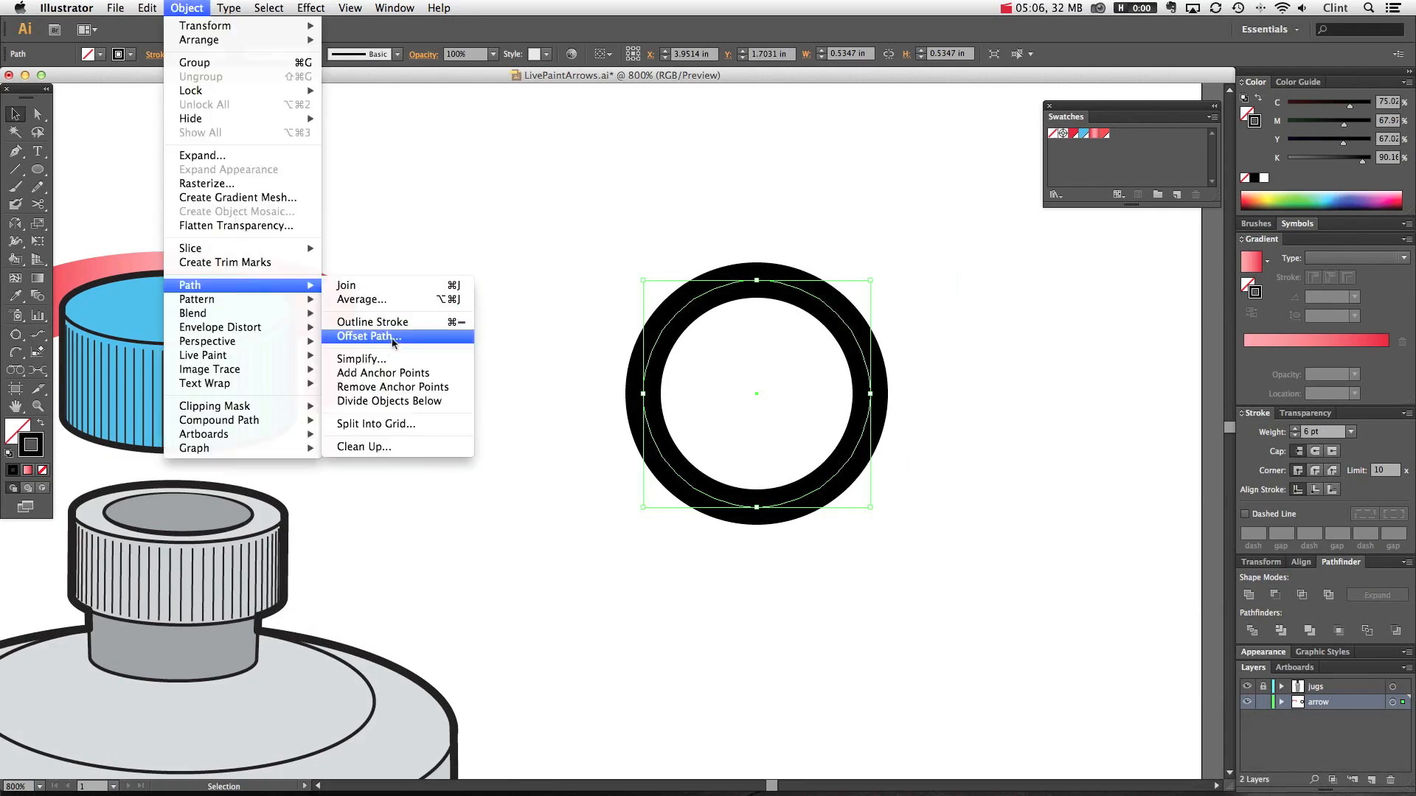
- Outline the ring's stroke, swap fill and stroke, and set the outline weight to 0.25 pt
{"action": "left_click", "coordinate": [367, 336]}
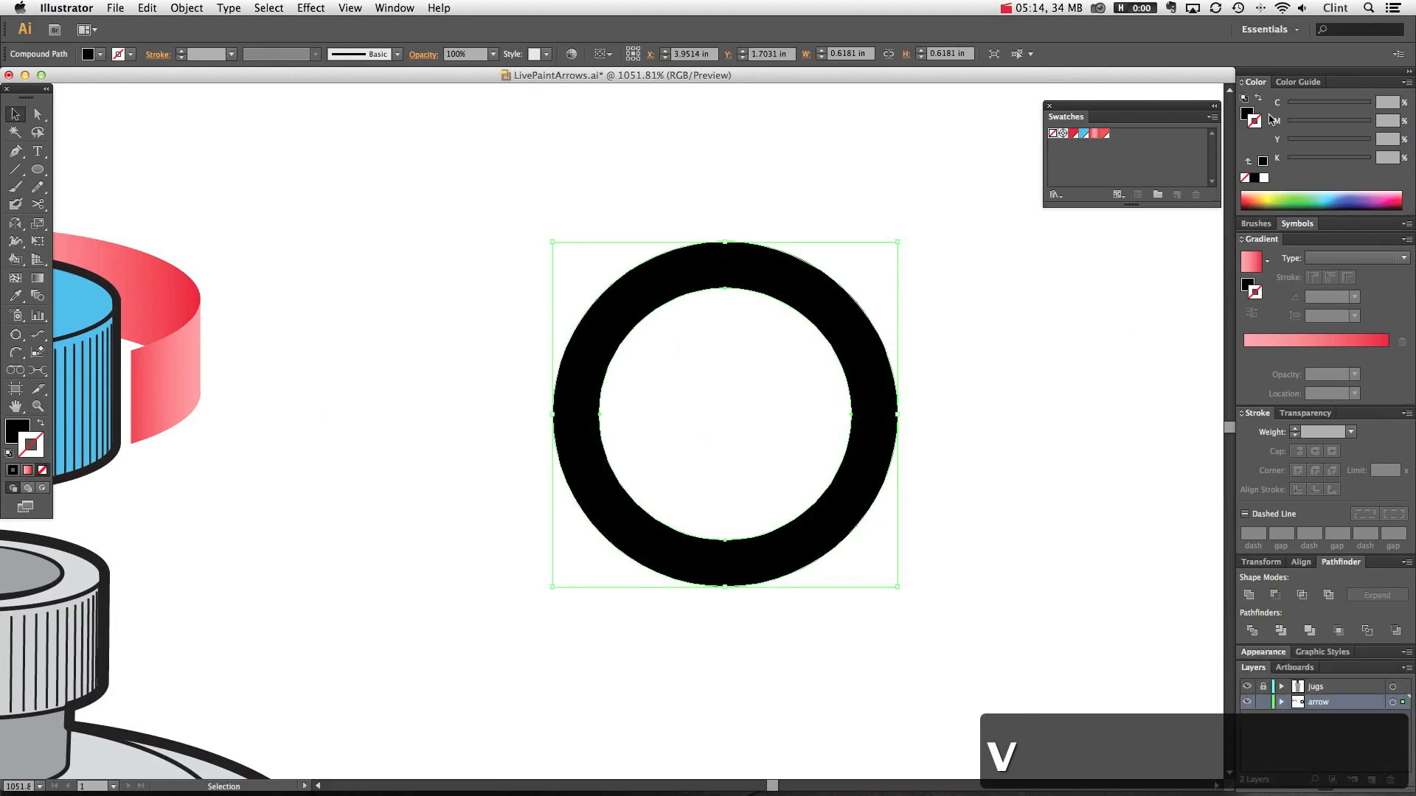
{"action": "key", "text": "x"}
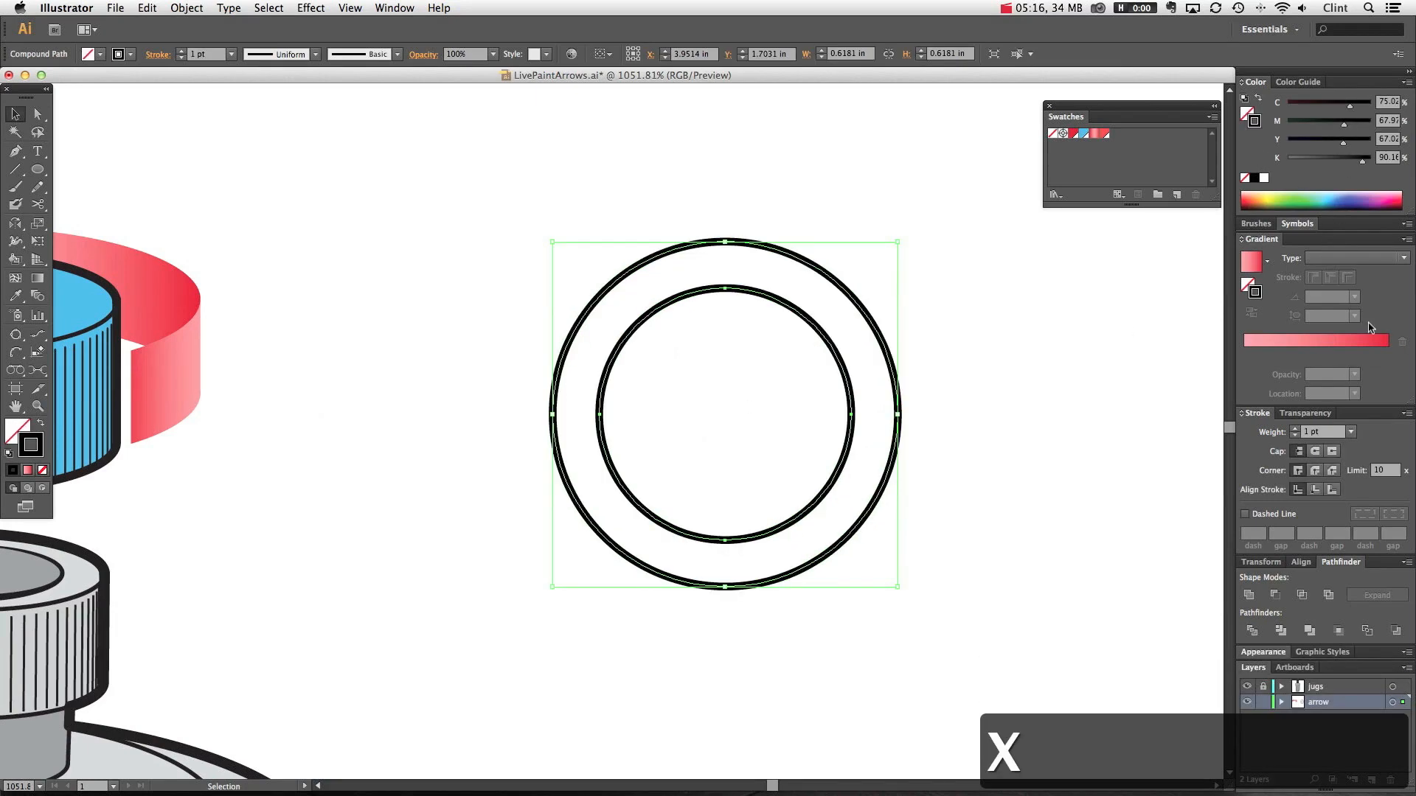
{"action": "left_click", "coordinate": [1350, 432]}
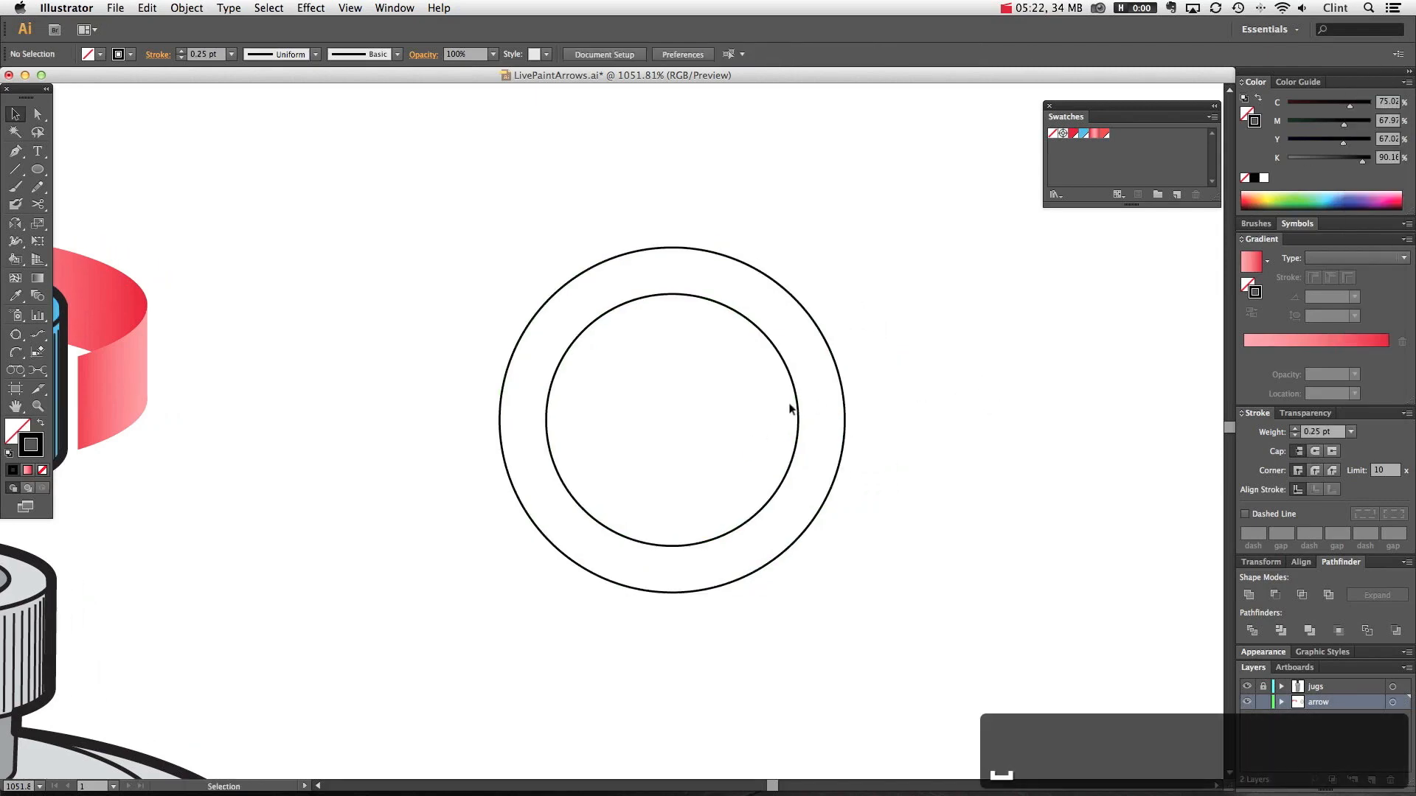
{"action": "left_click", "coordinate": [15, 170]}
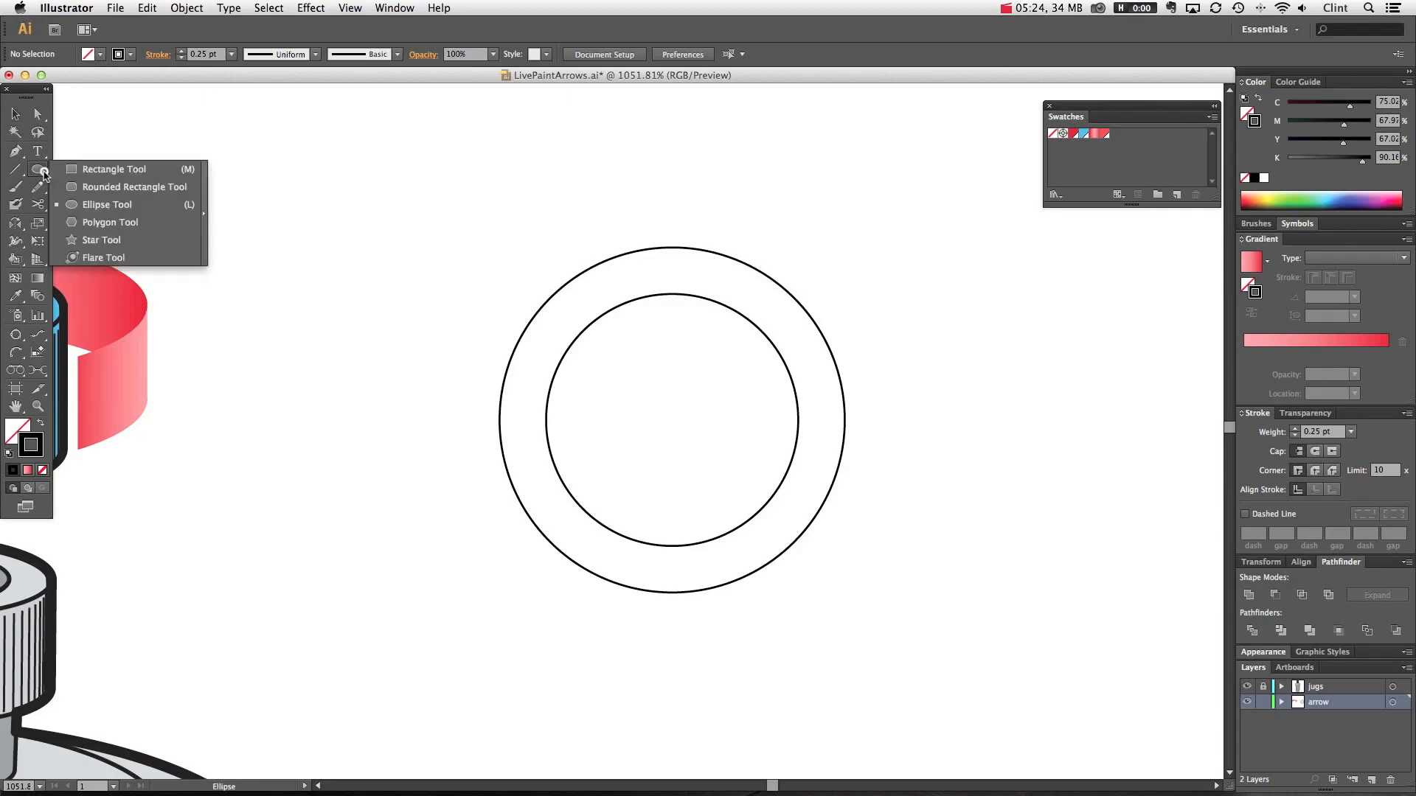
- Draw a three-sided triangle over the ring's right side and a vertical line down from its centre
{"action": "left_click", "coordinate": [102, 239]}
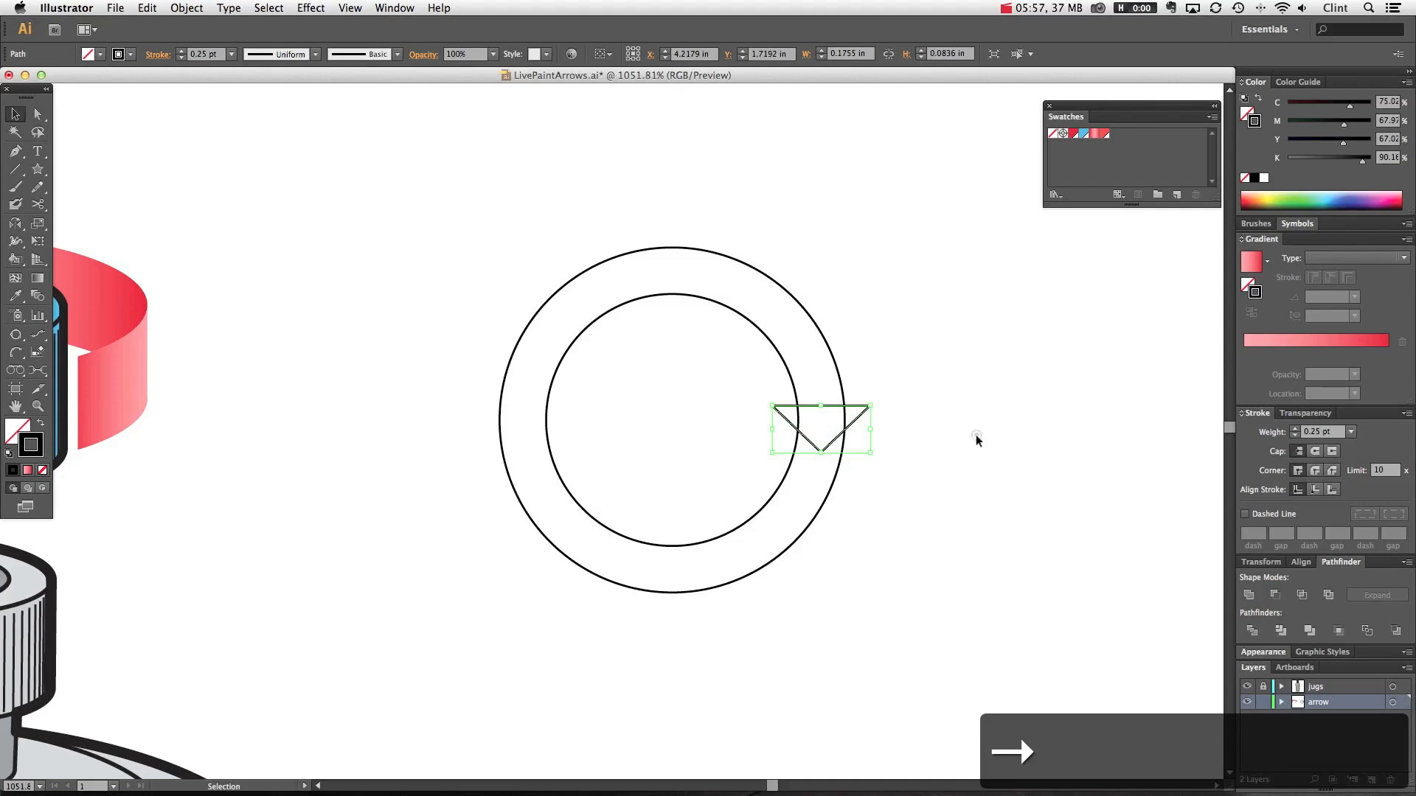
{"action": "left_click", "coordinate": [954, 418]}
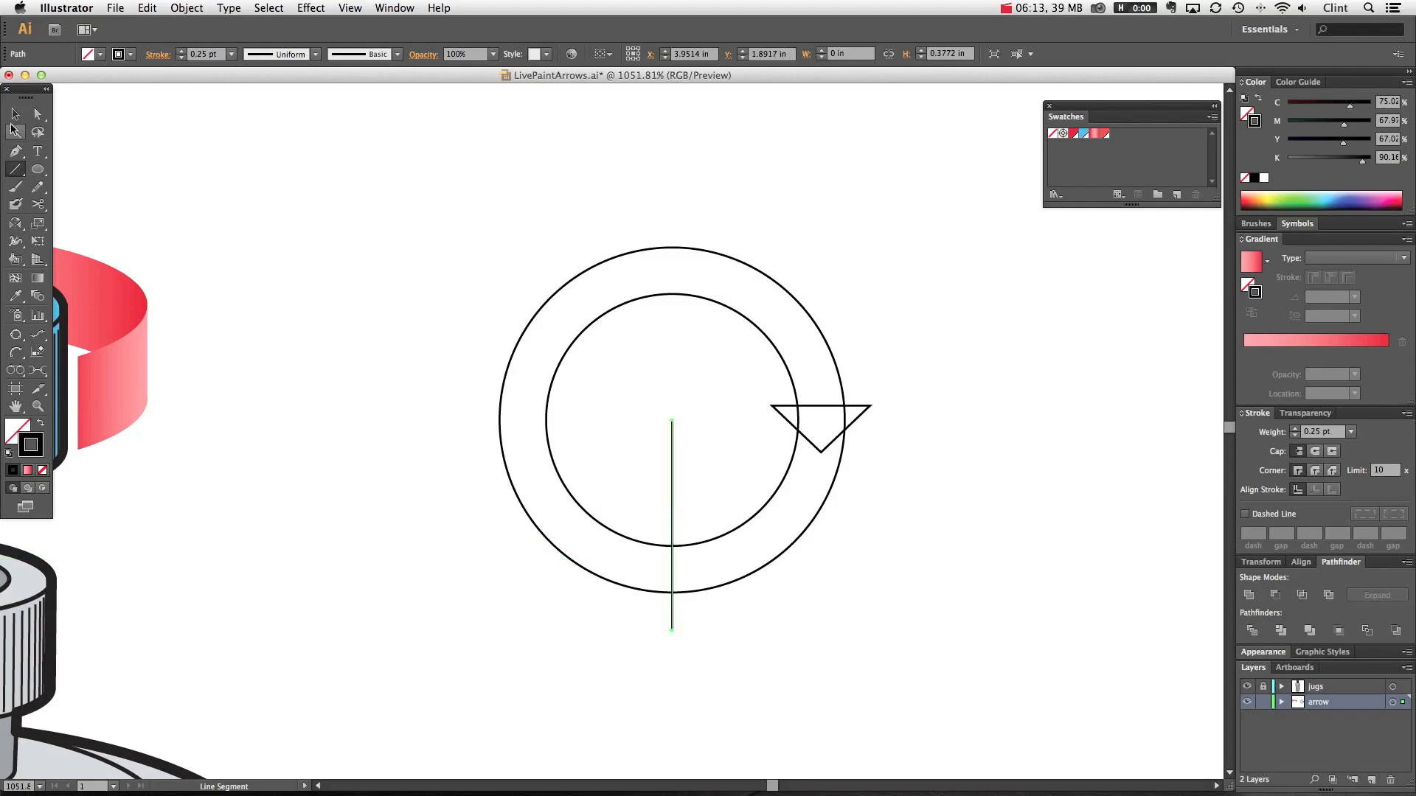
{"action": "left_click", "coordinate": [411, 777]}
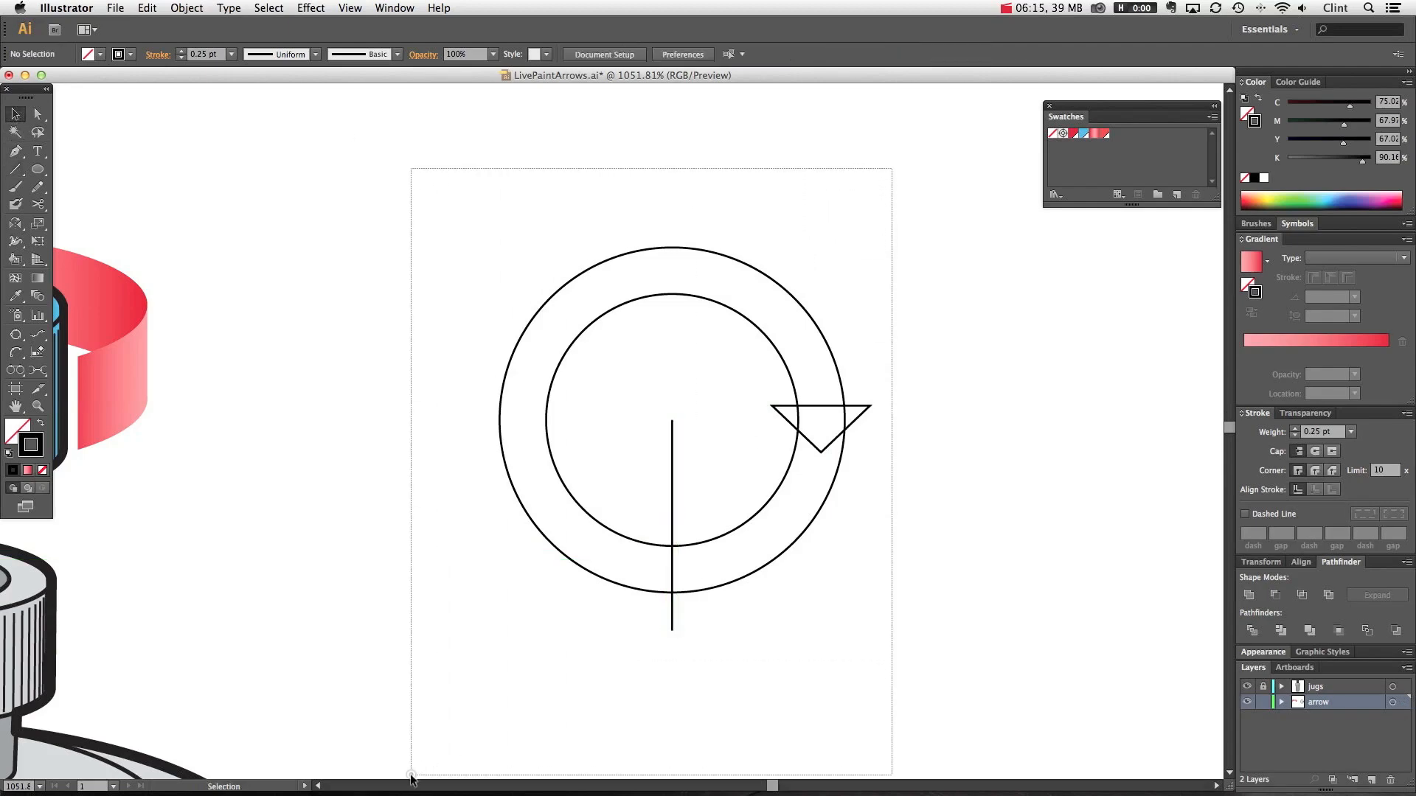
- Live Paint the ring's upper arc and arrowhead red and the lower-right arc blue, removing outlines
{"action": "key", "text": "k"}
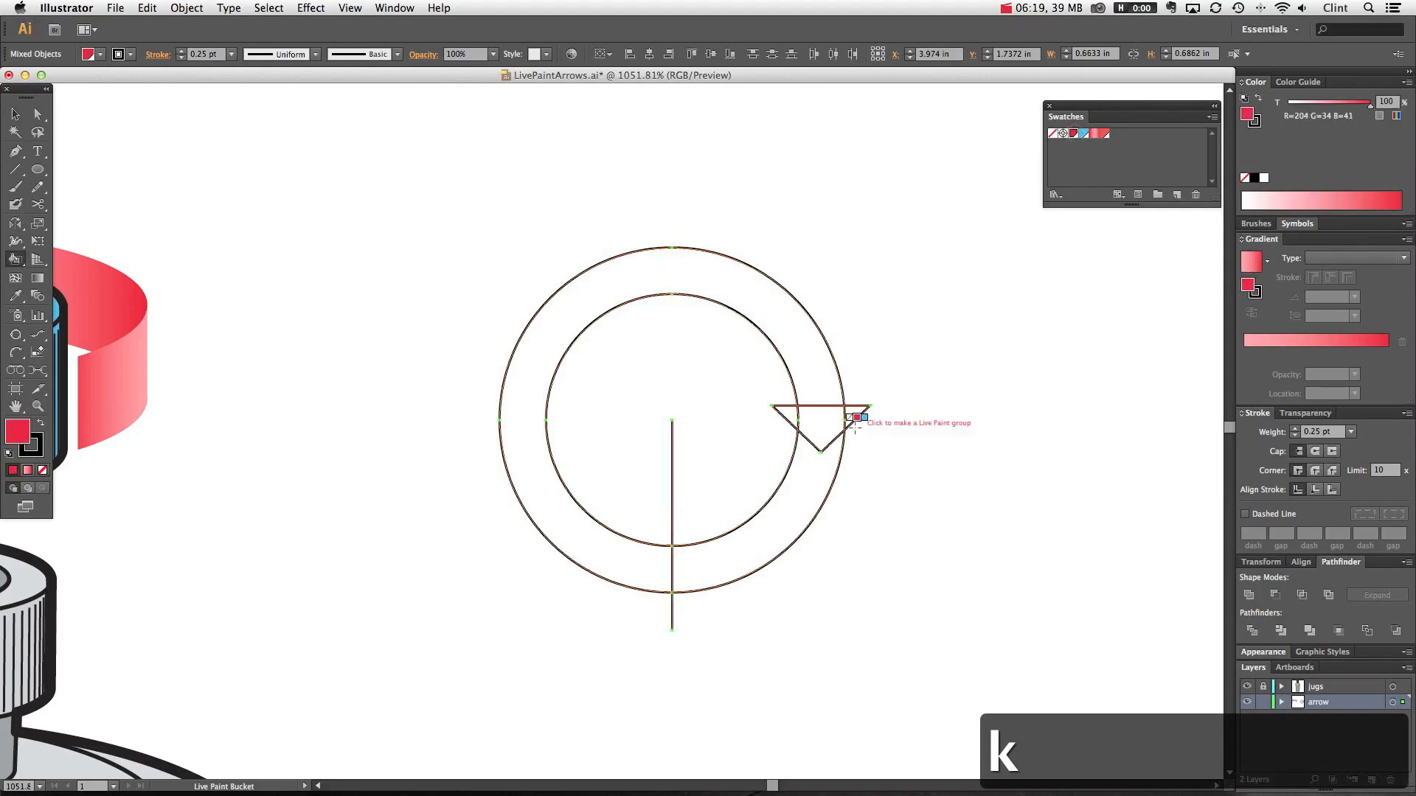
{"action": "left_click", "coordinate": [853, 420]}
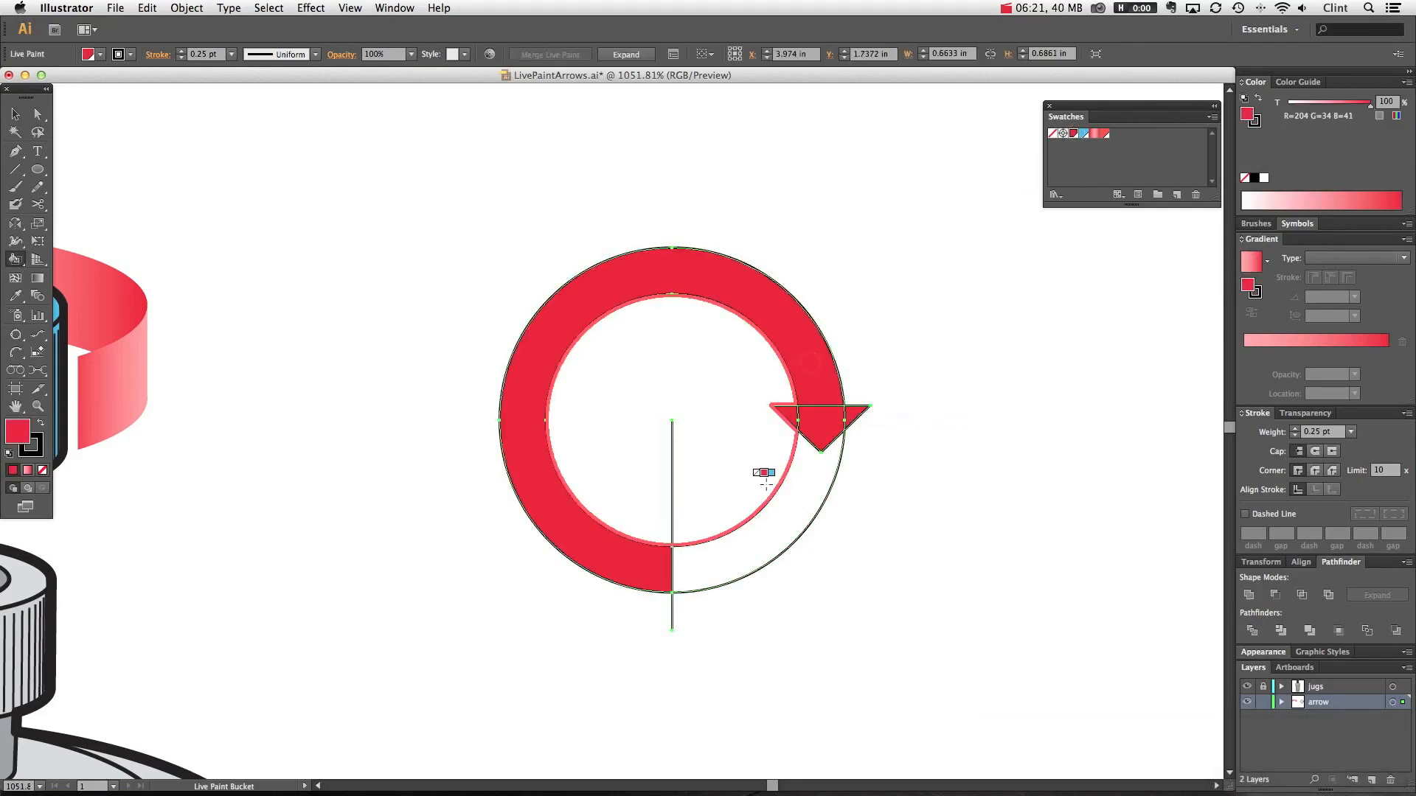
{"action": "left_click", "coordinate": [1082, 133]}
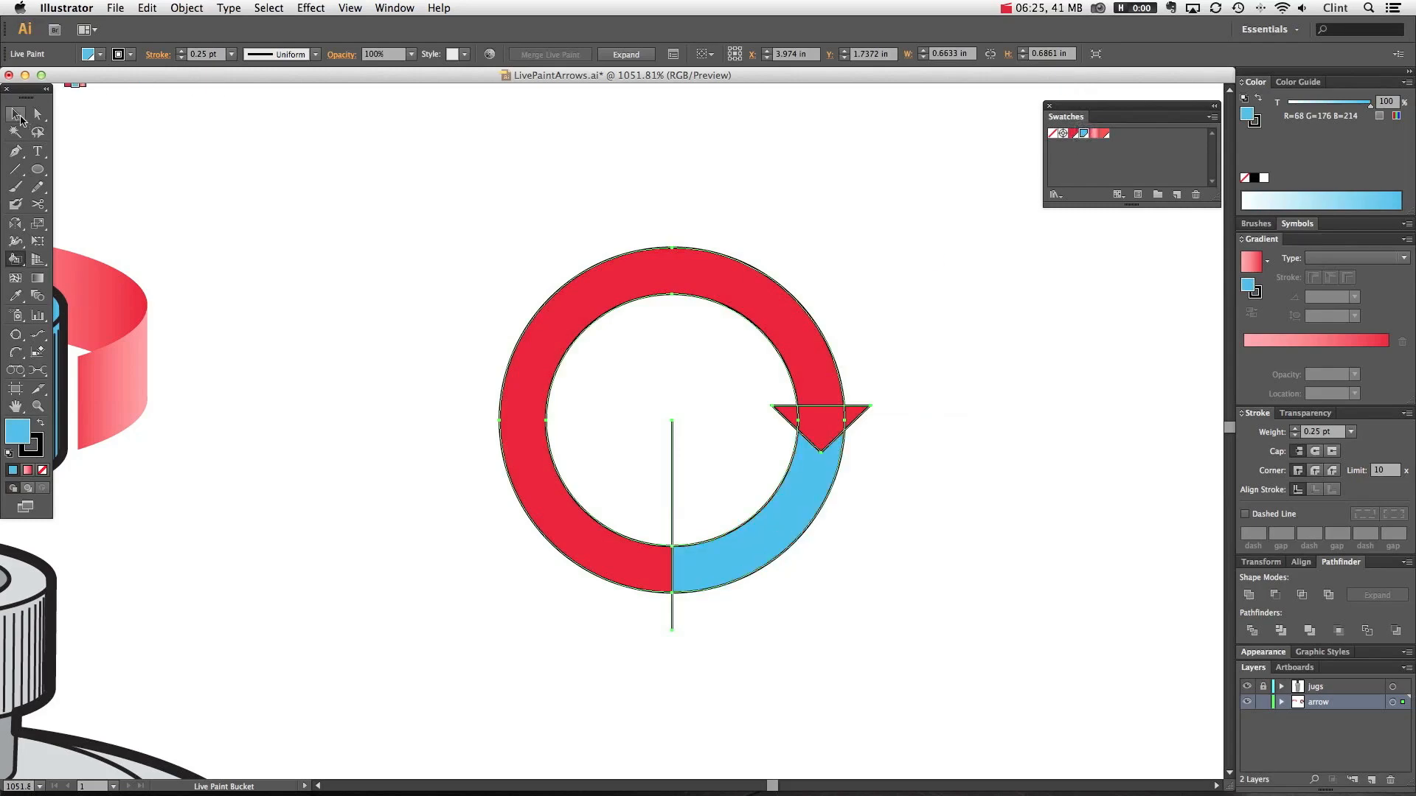
{"action": "left_click", "coordinate": [15, 113]}
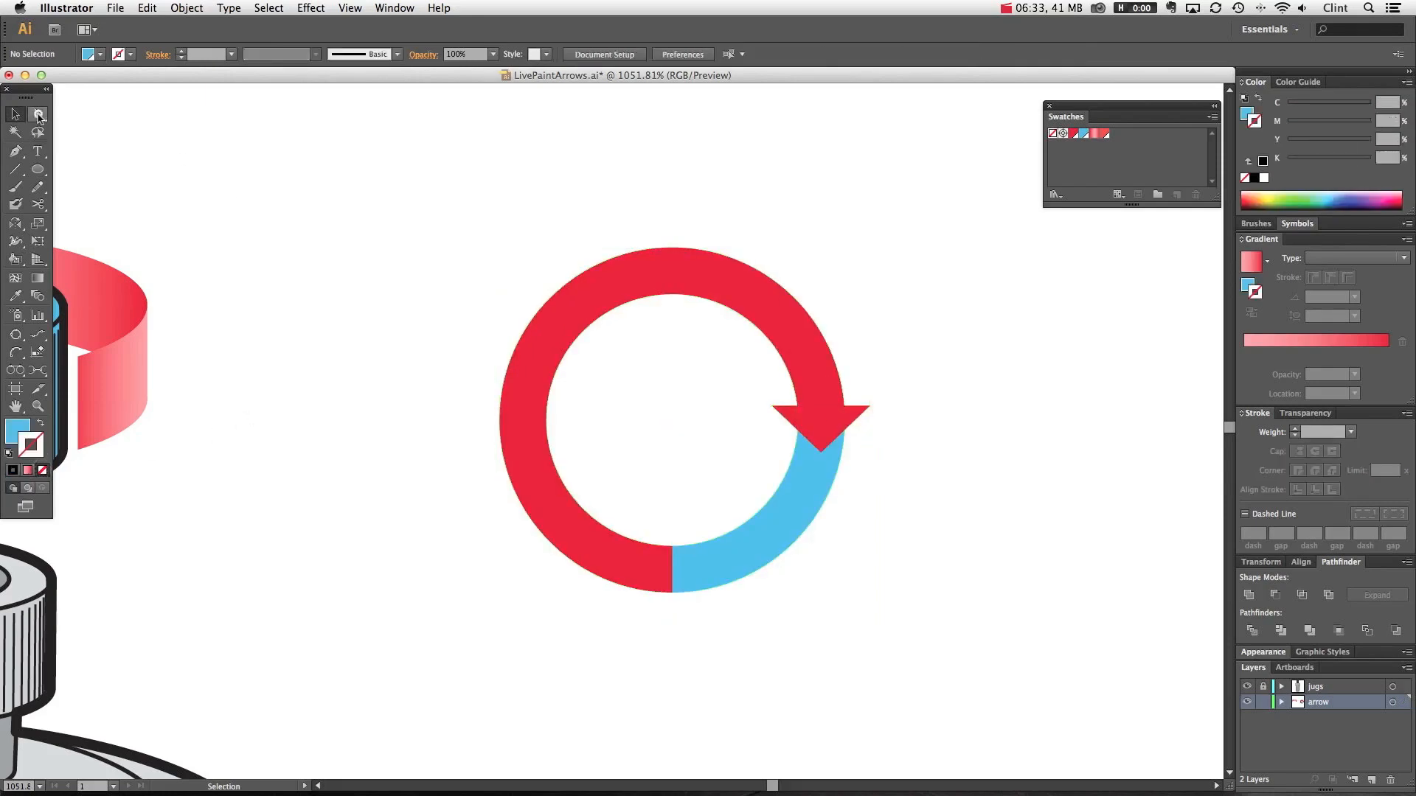
- Rotate the divider line so the red-blue boundary shifts further left along the bottom
{"action": "left_click", "coordinate": [37, 113]}
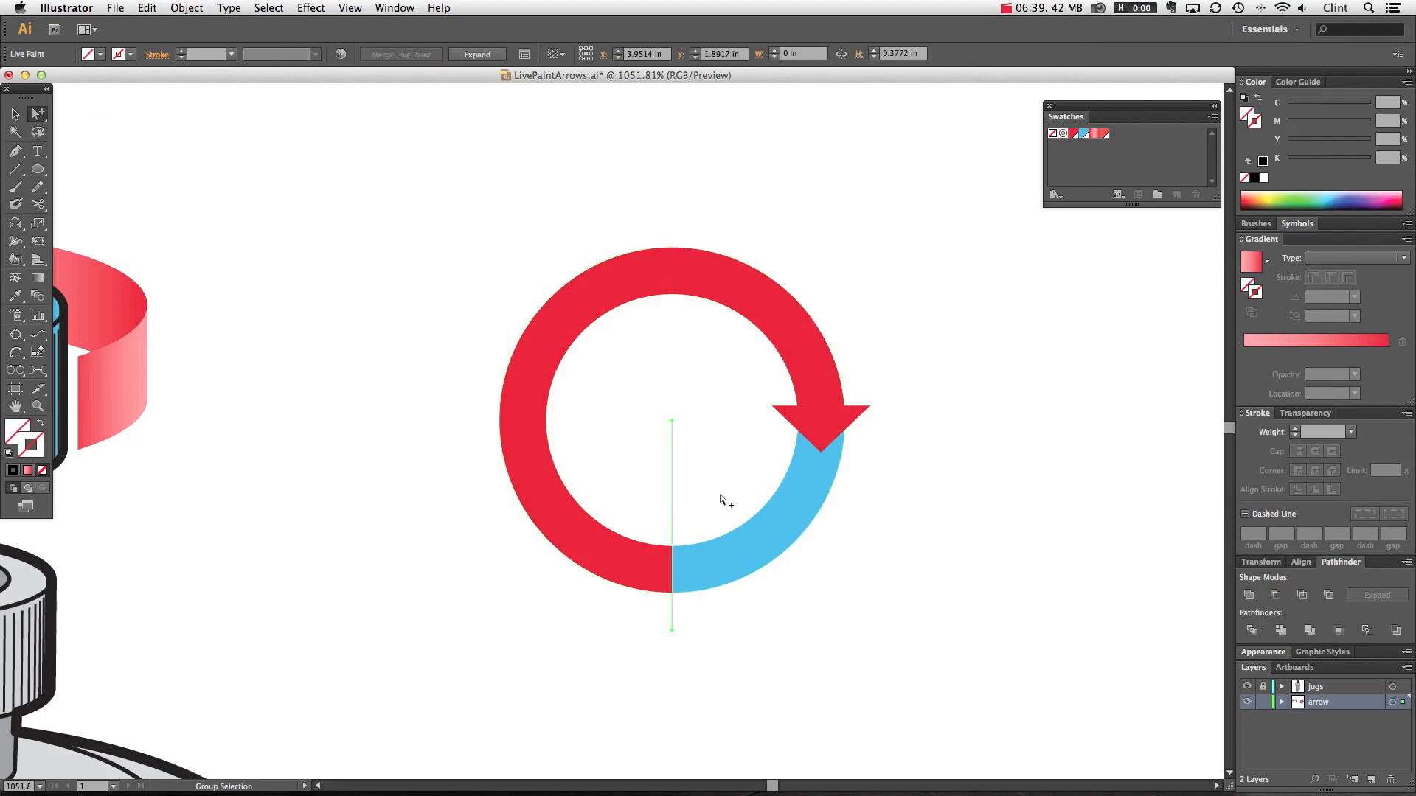
{"action": "key", "text": "r"}
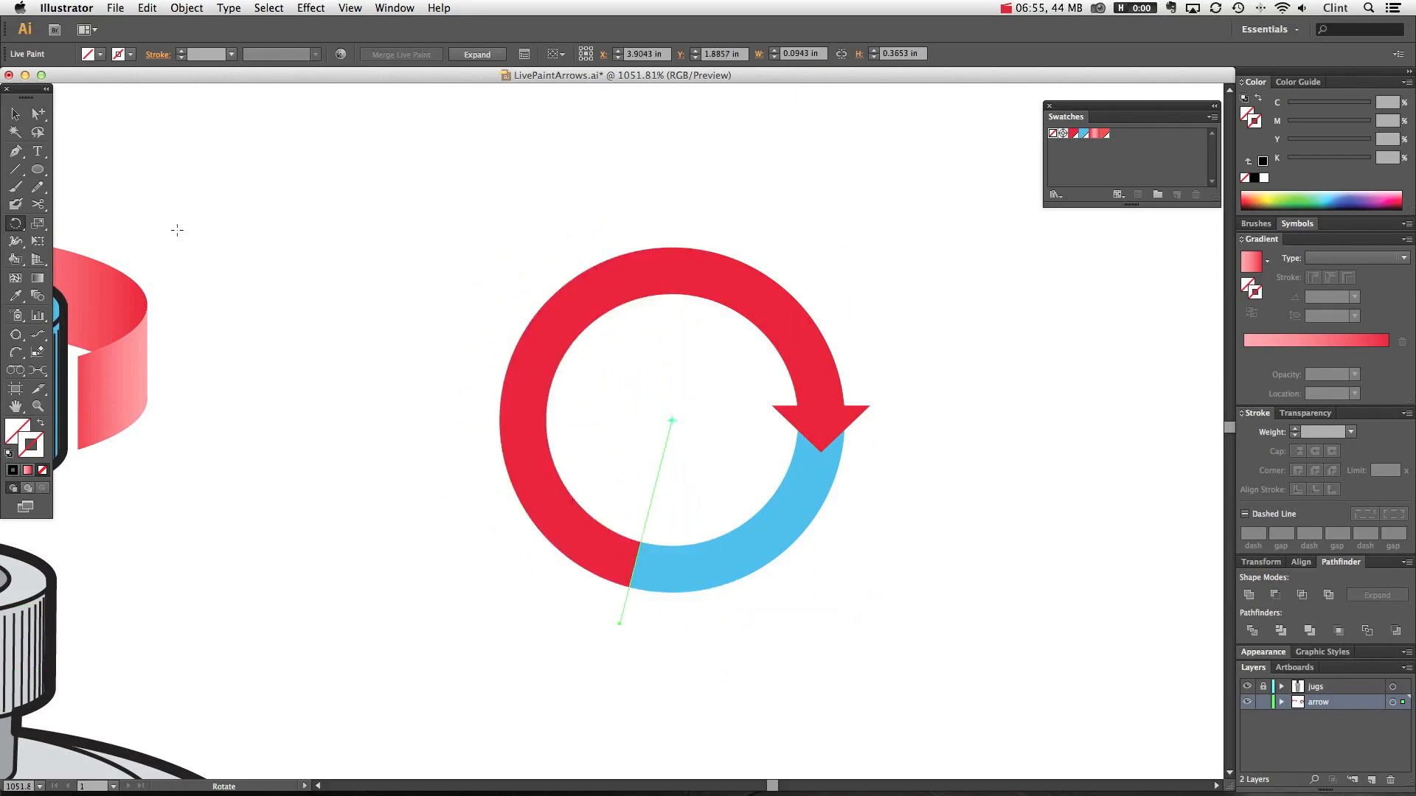
{"action": "left_click", "coordinate": [993, 306]}
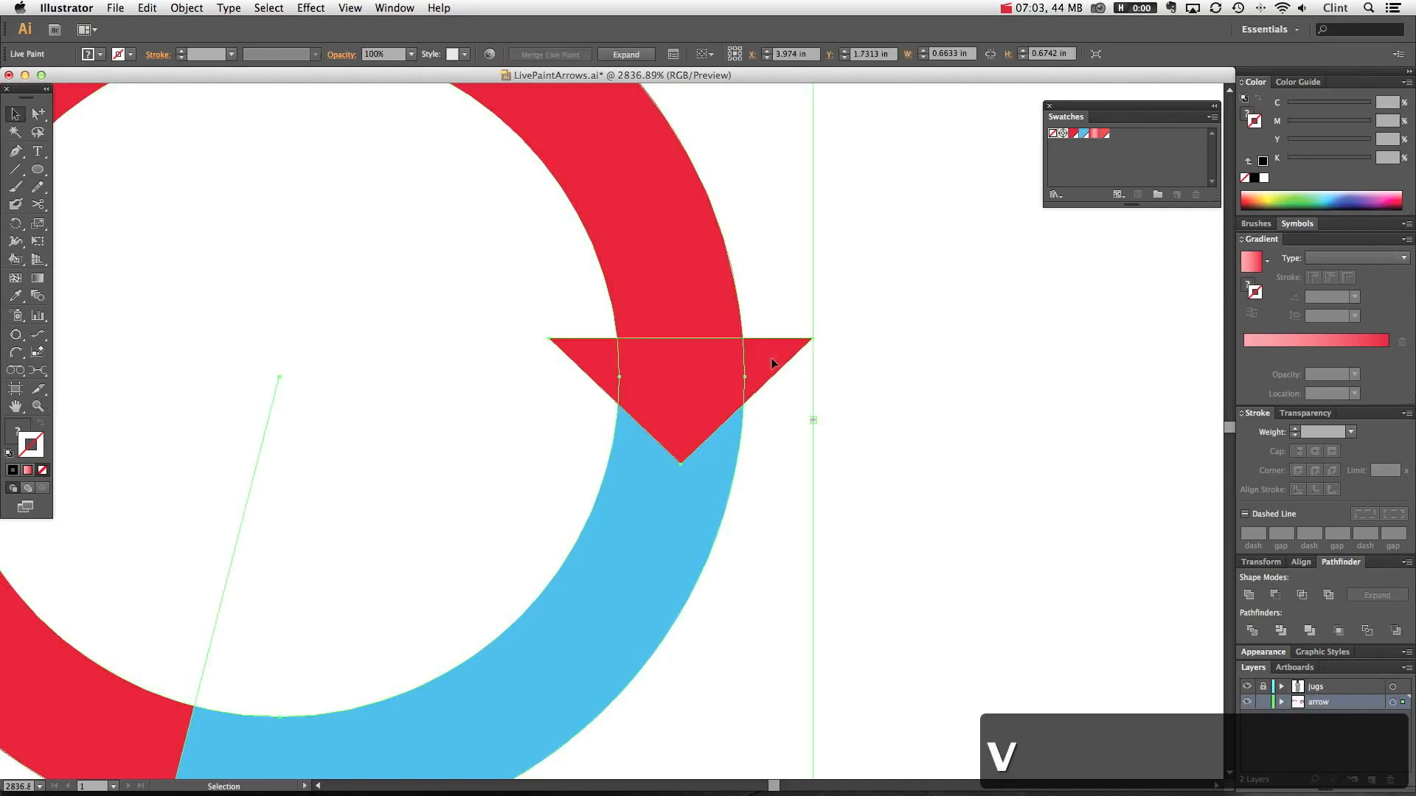
{"action": "double_click", "coordinate": [682, 398]}
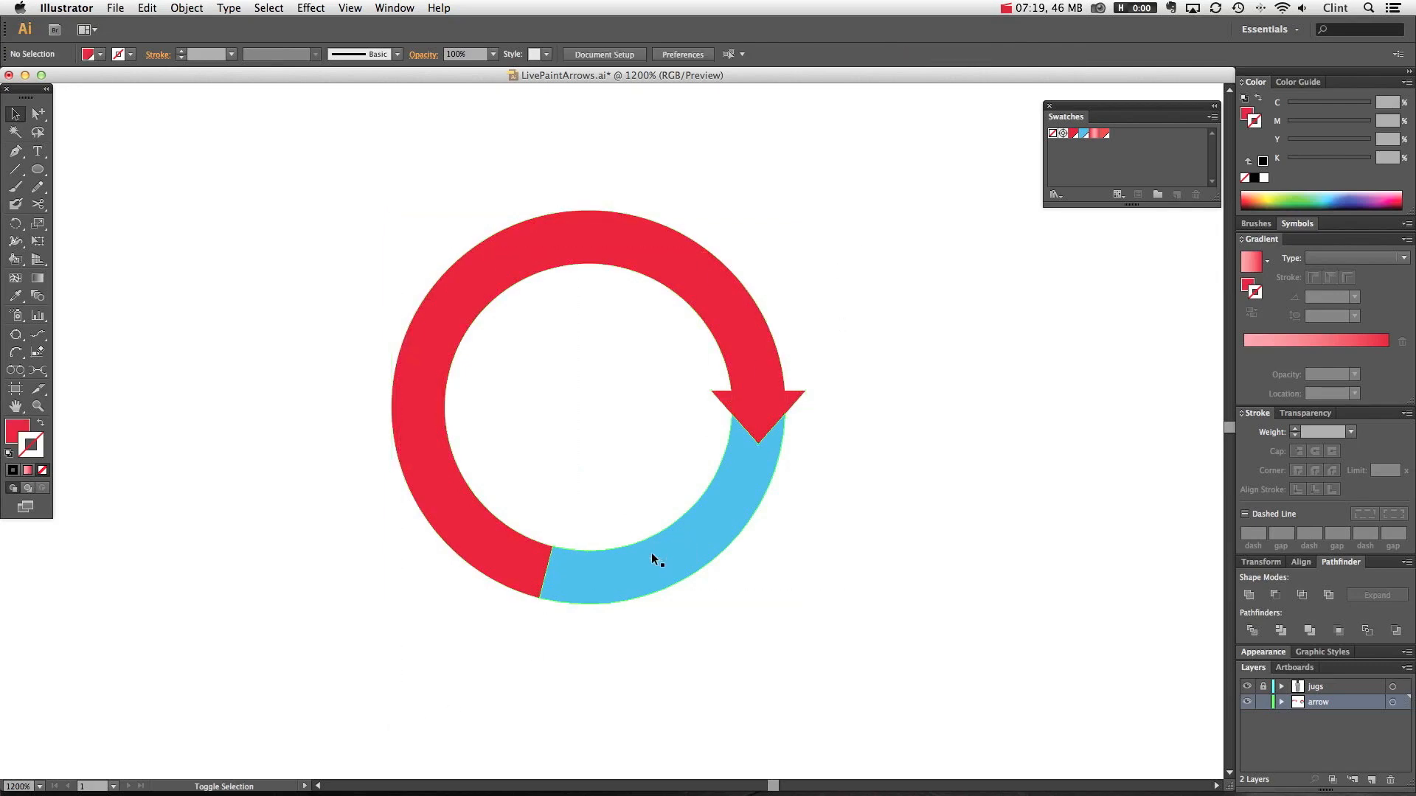
- Enter isolation mode on the circular arrow group and select its red piece
{"action": "double_click", "coordinate": [655, 559]}
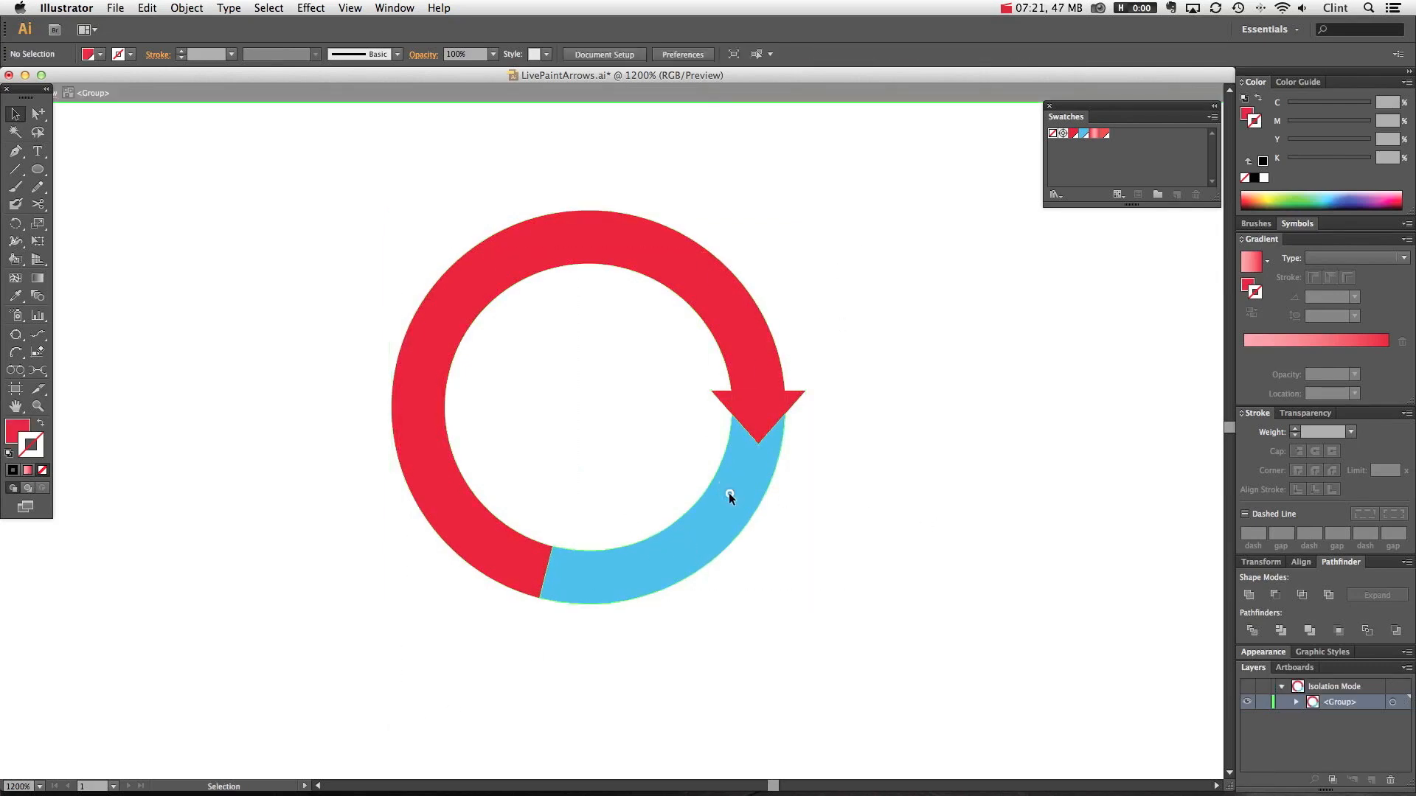
{"action": "left_click", "coordinate": [730, 496]}
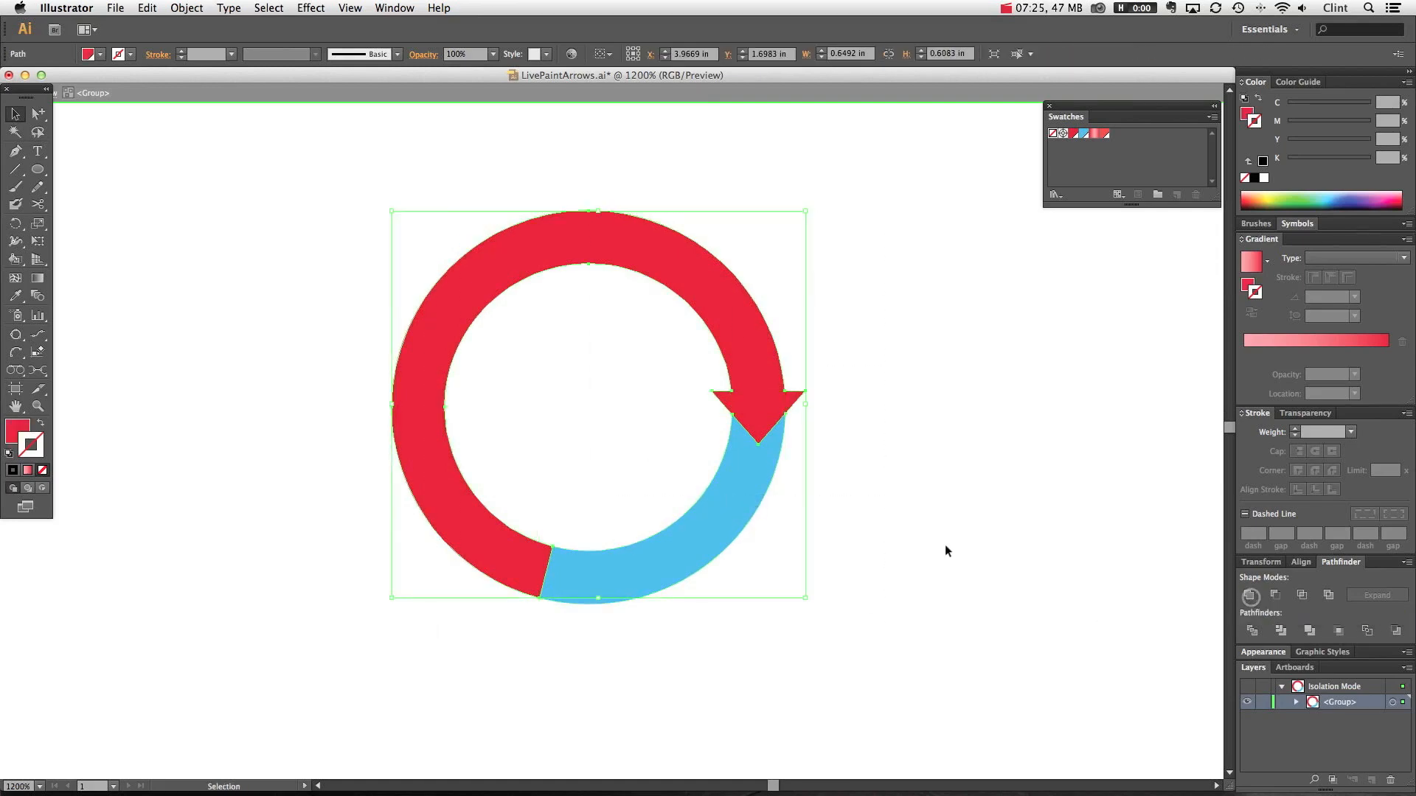
{"action": "left_click", "coordinate": [703, 506]}
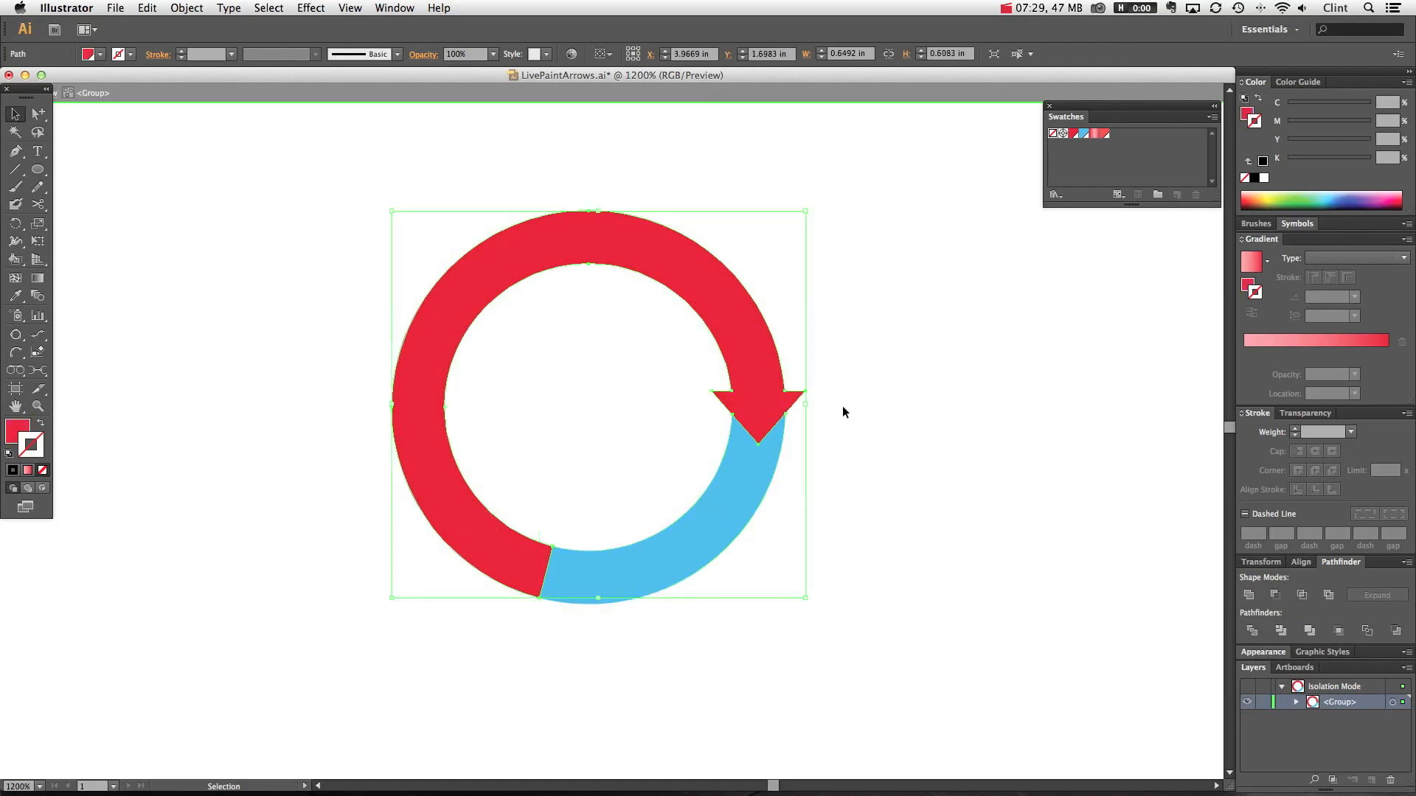
{"action": "mouse_move", "coordinate": [1101, 301]}
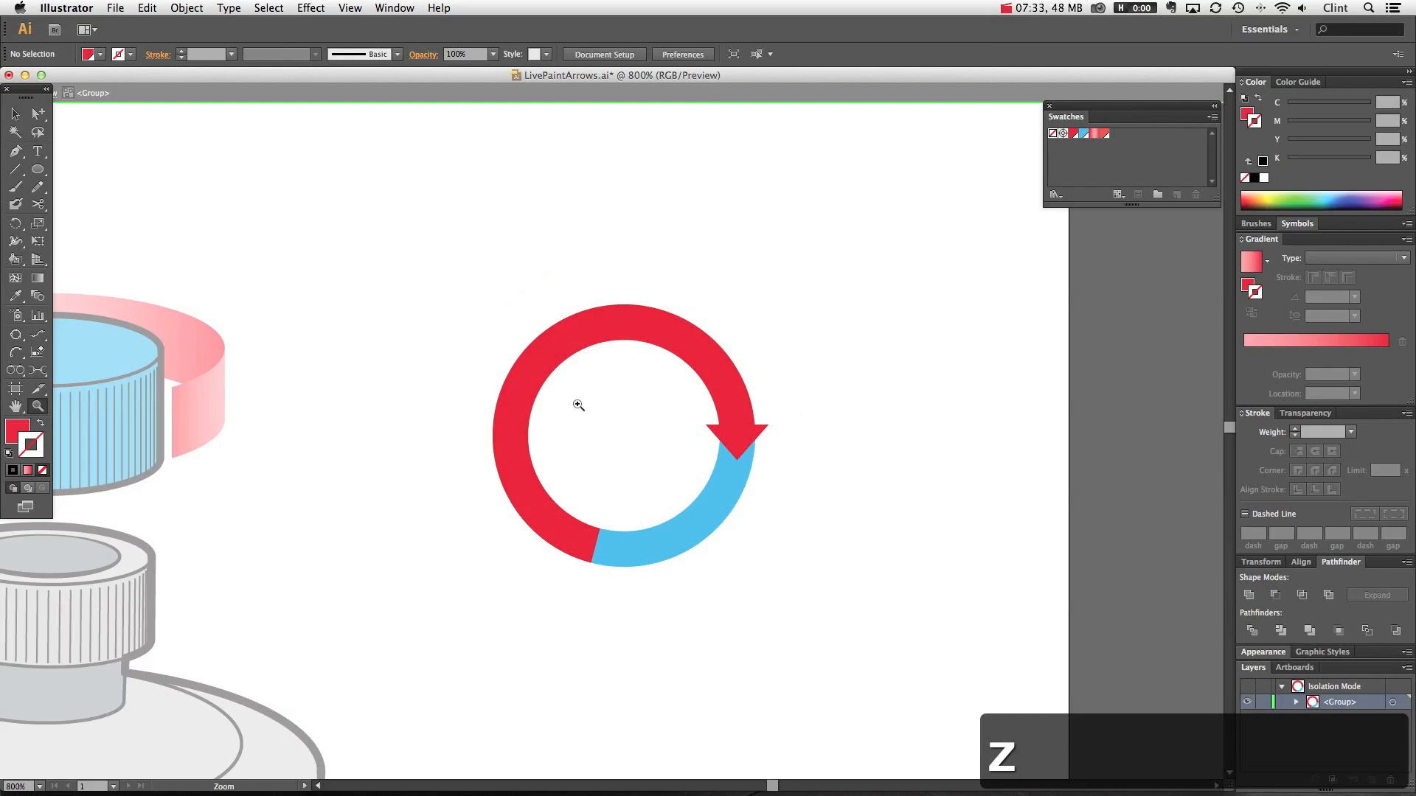
- Give the blue arc piece a red-to-pink gradient stroke
{"action": "left_click", "coordinate": [672, 506]}
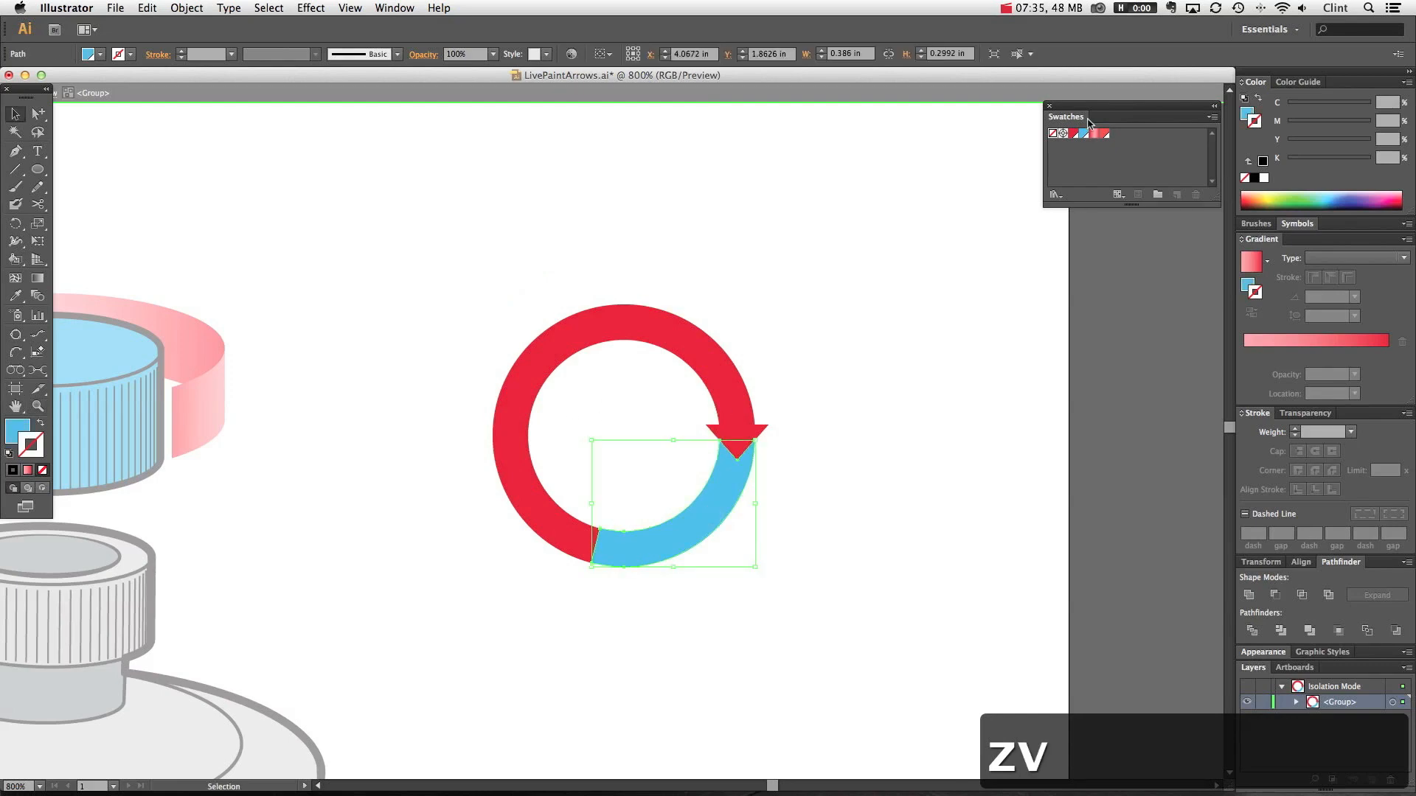
{"action": "left_click", "coordinate": [1094, 133]}
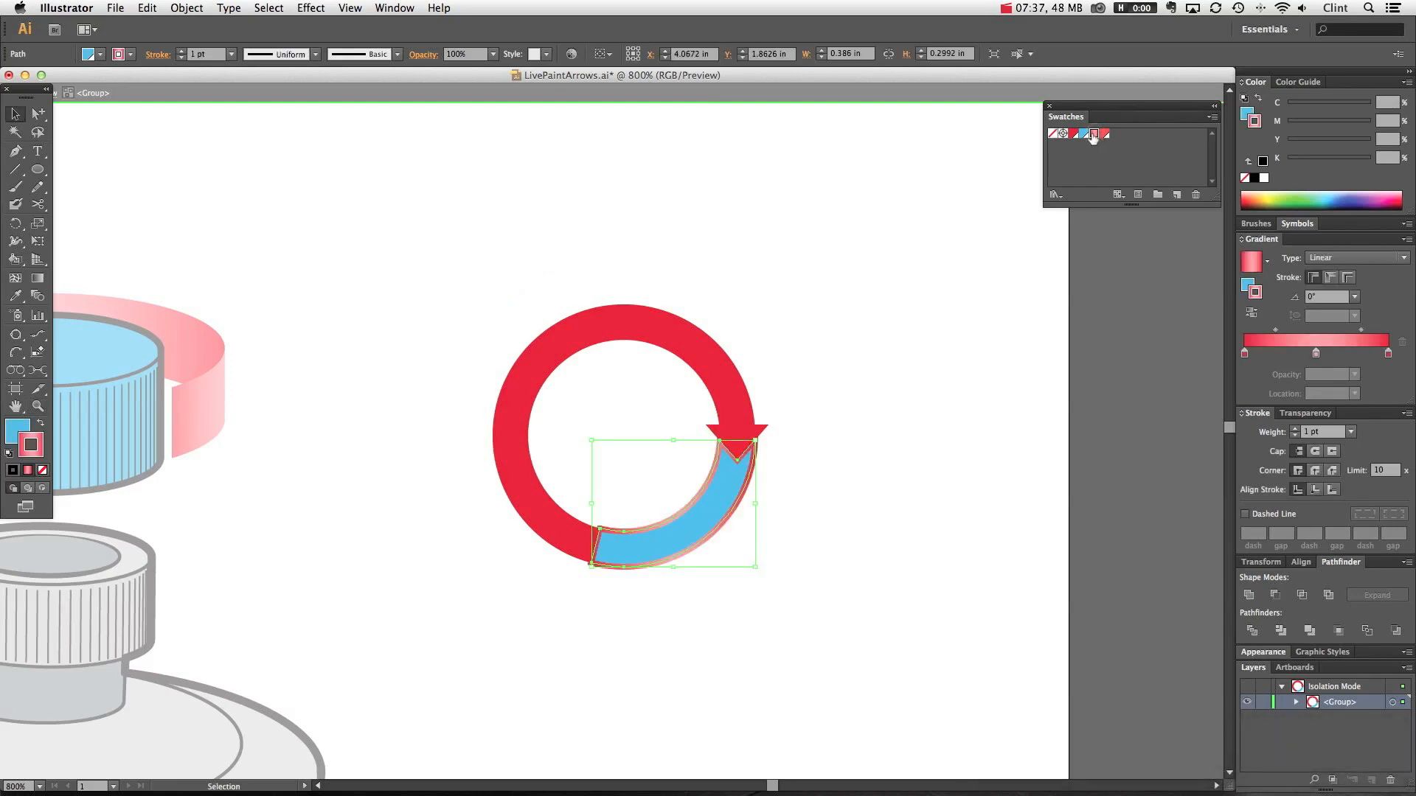